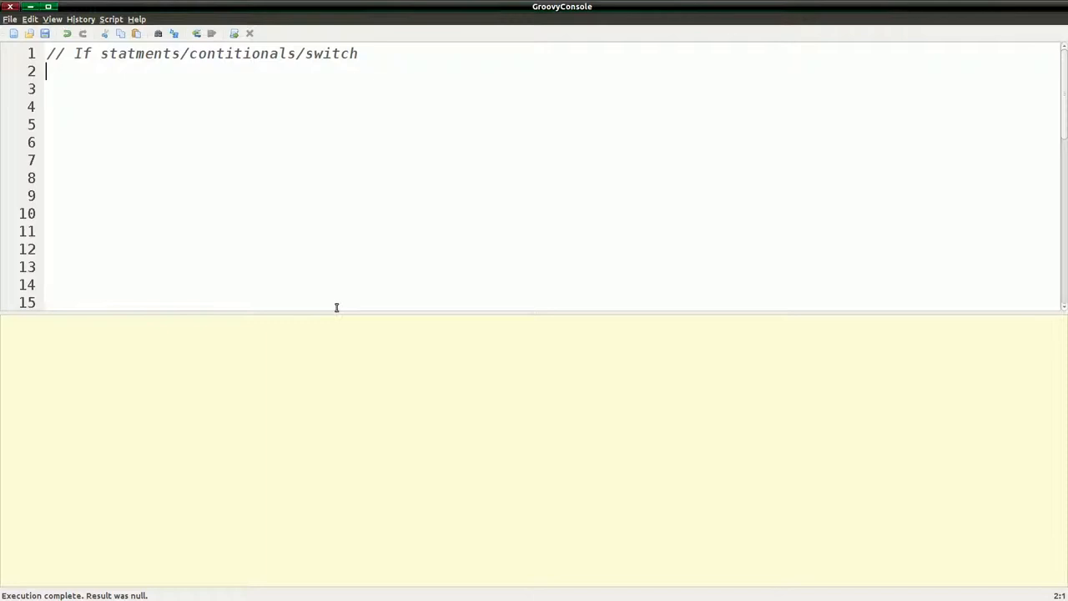
# - Write two println statements for "some text" and "some other text" and run the script
pyautogui.write('println')
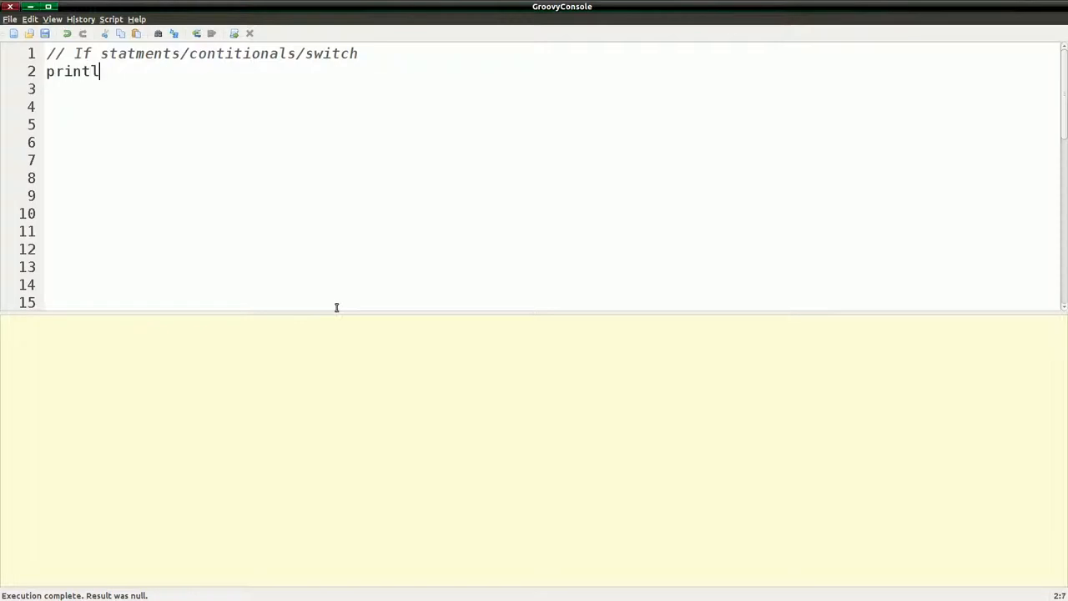
pyautogui.write('n "som')
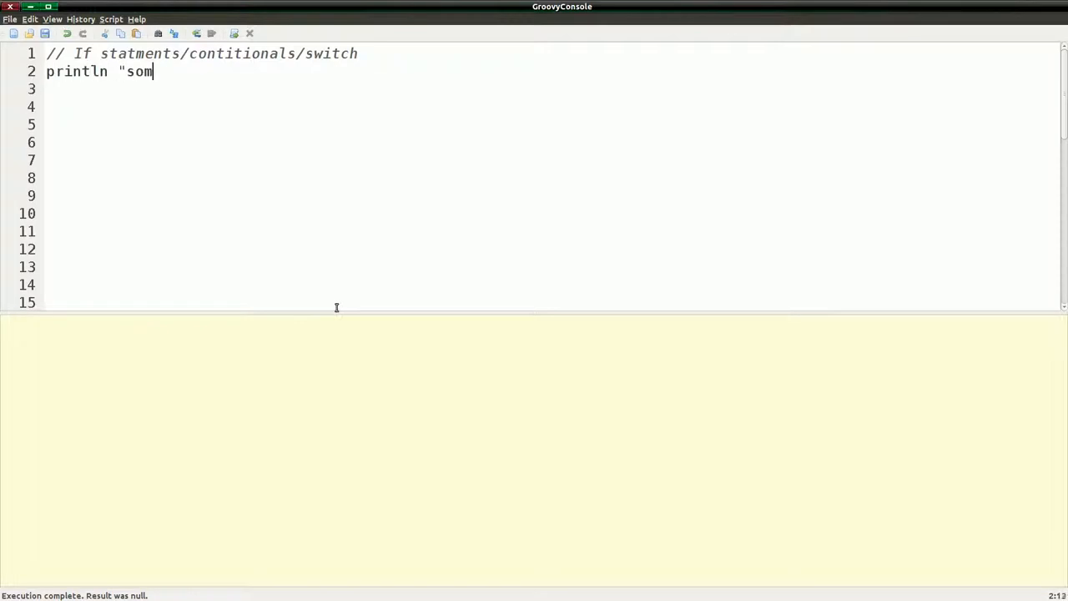
pyautogui.write('e text')
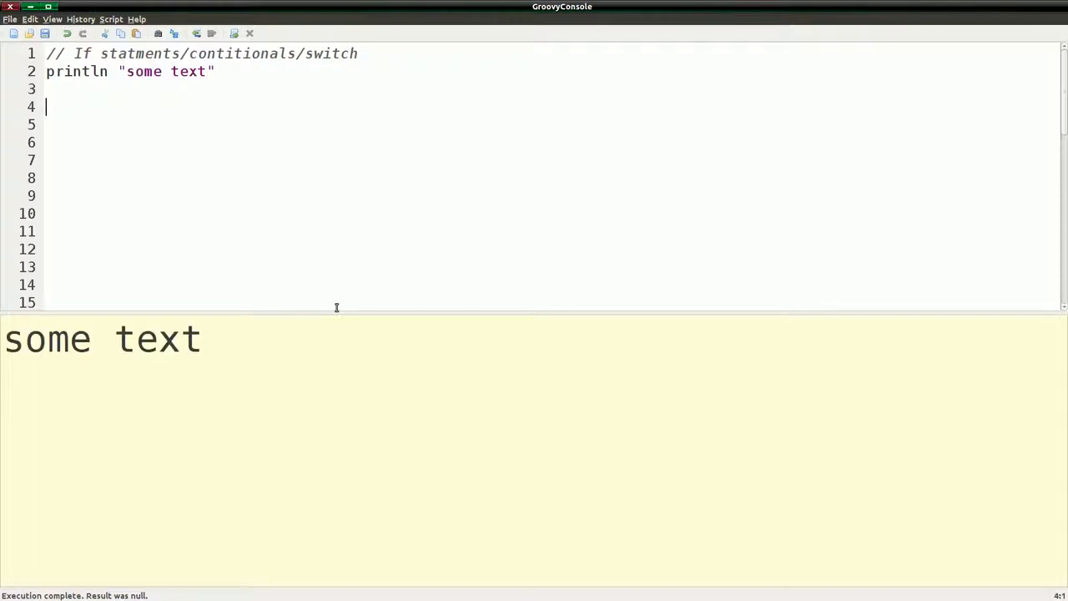
pyautogui.write('println')
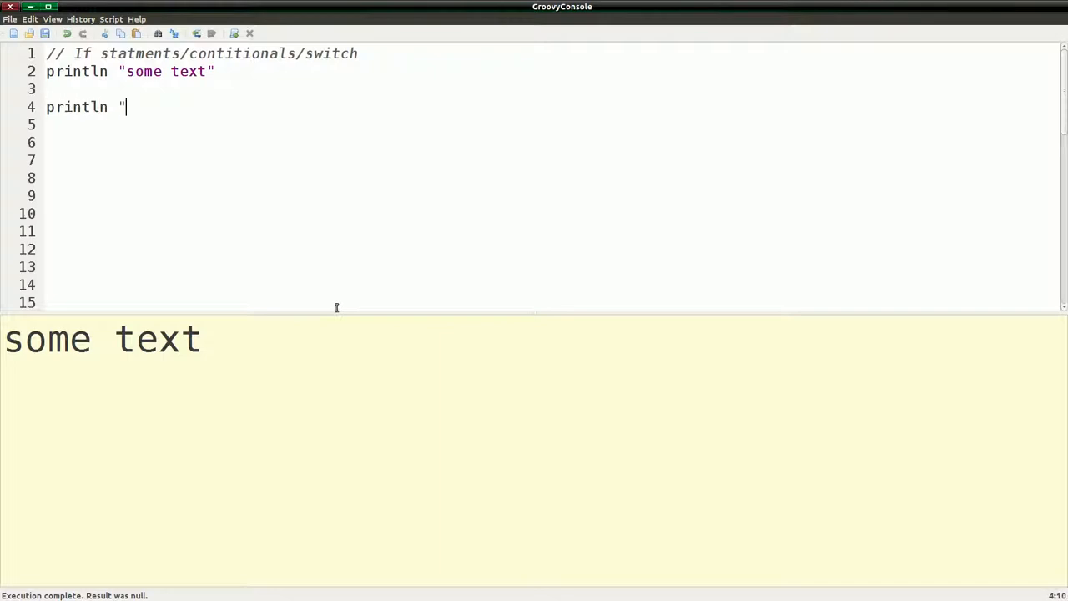
pyautogui.write('some oth')
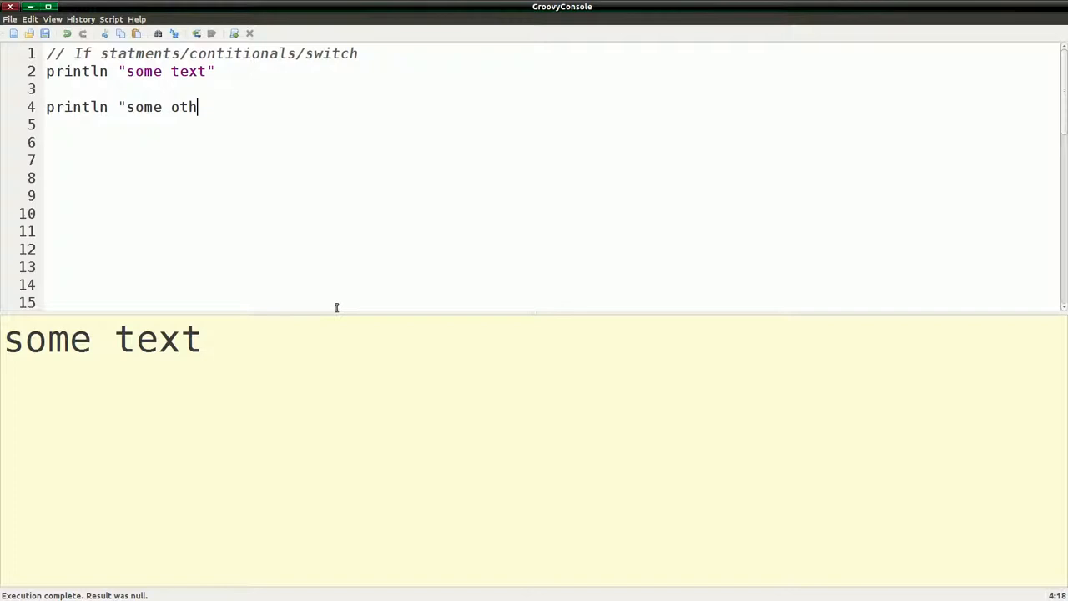
pyautogui.write('er tex')
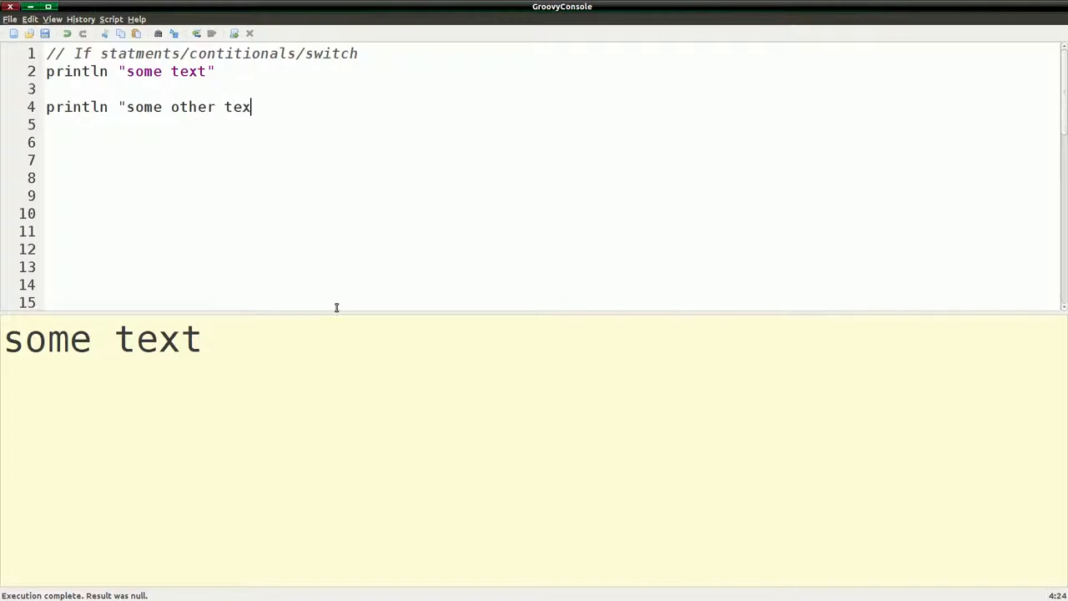
pyautogui.write('t"')
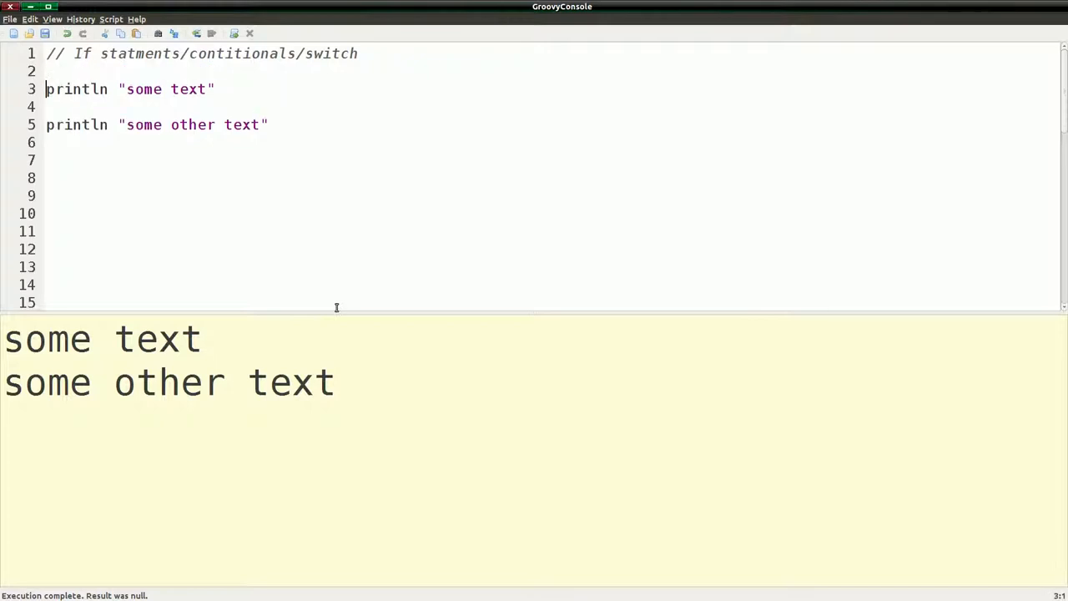
# - Wrap the "some text" println in an if(){ } block with an empty condition
pyautogui.write('if')
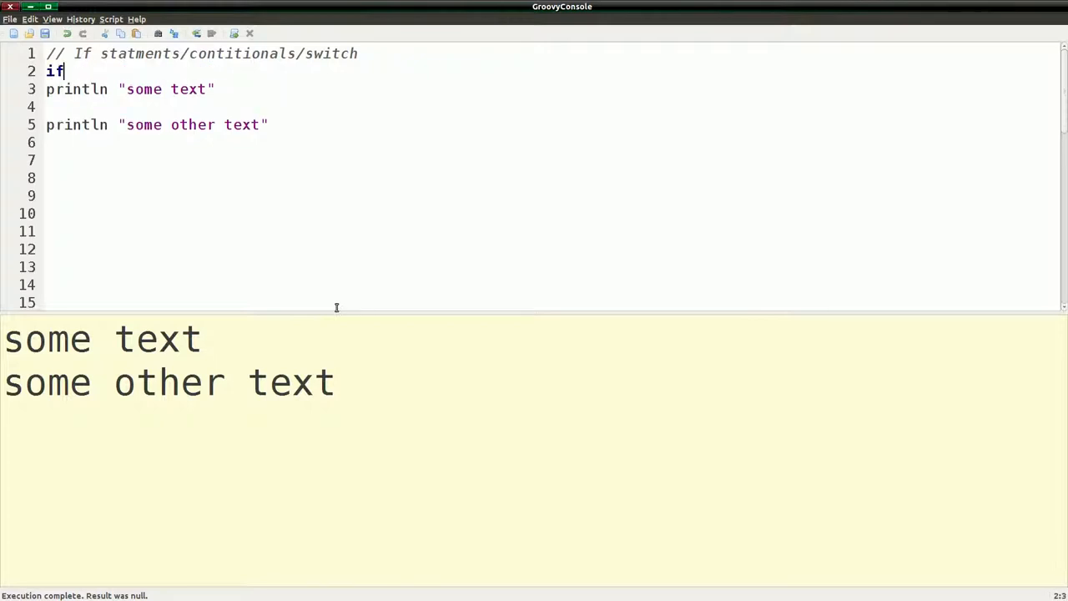
pyautogui.write('(')
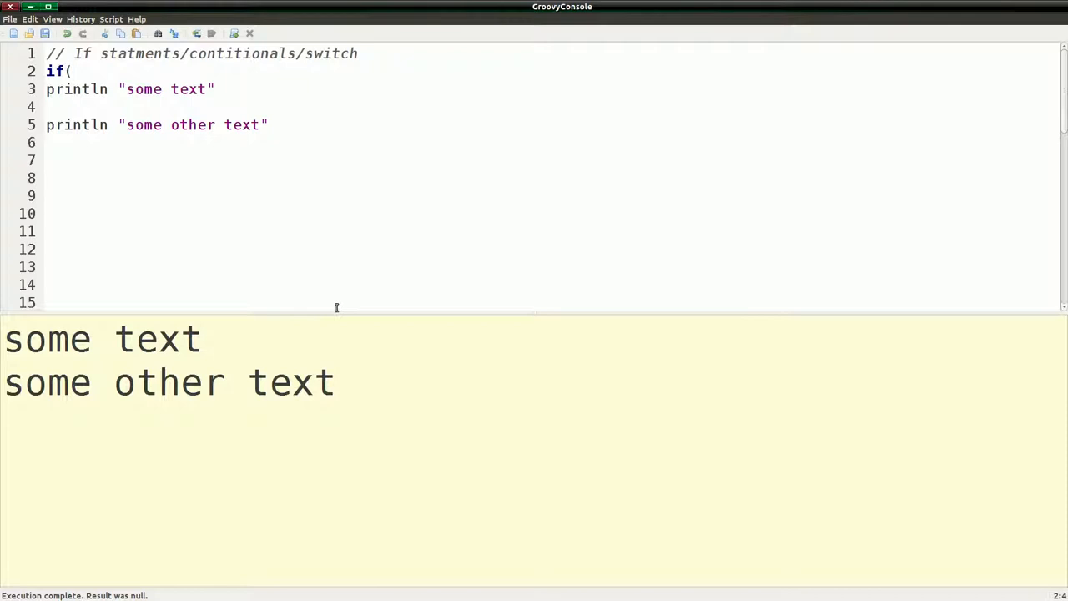
pyautogui.write(')')
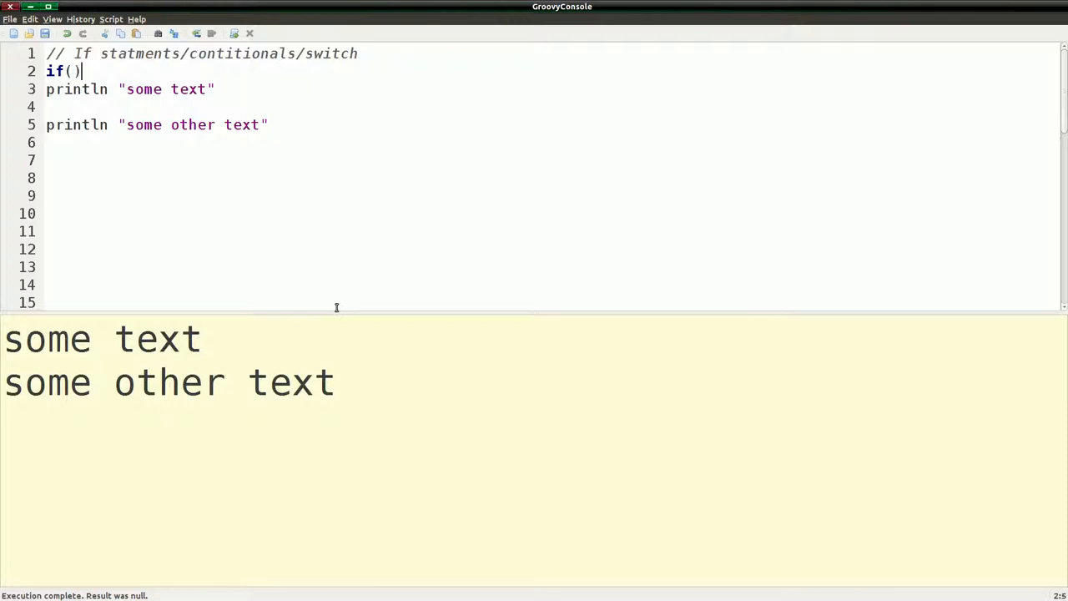
pyautogui.write('{')
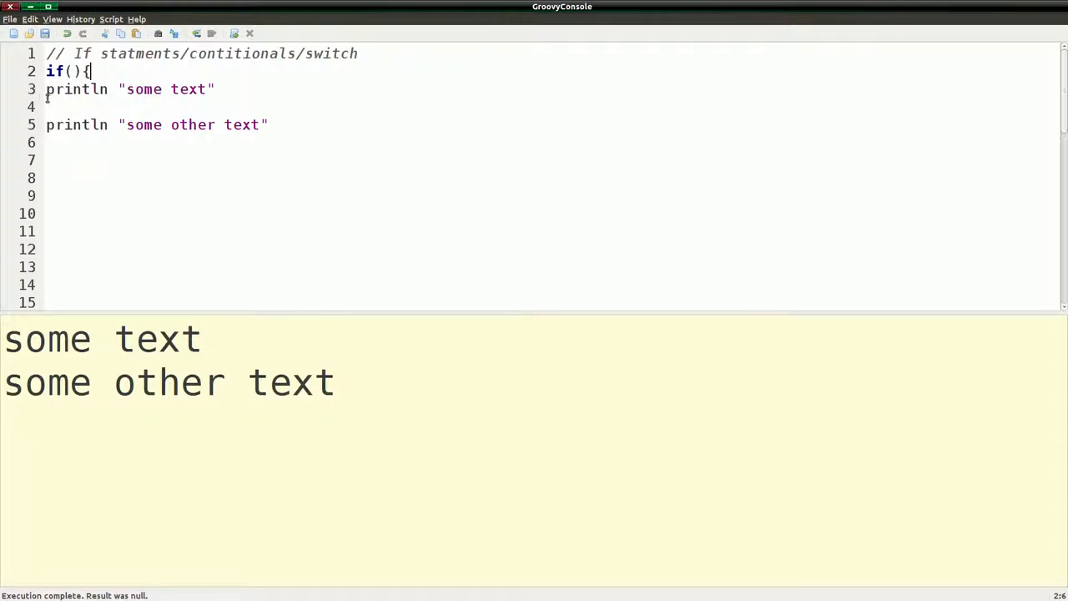
pyautogui.write('}')
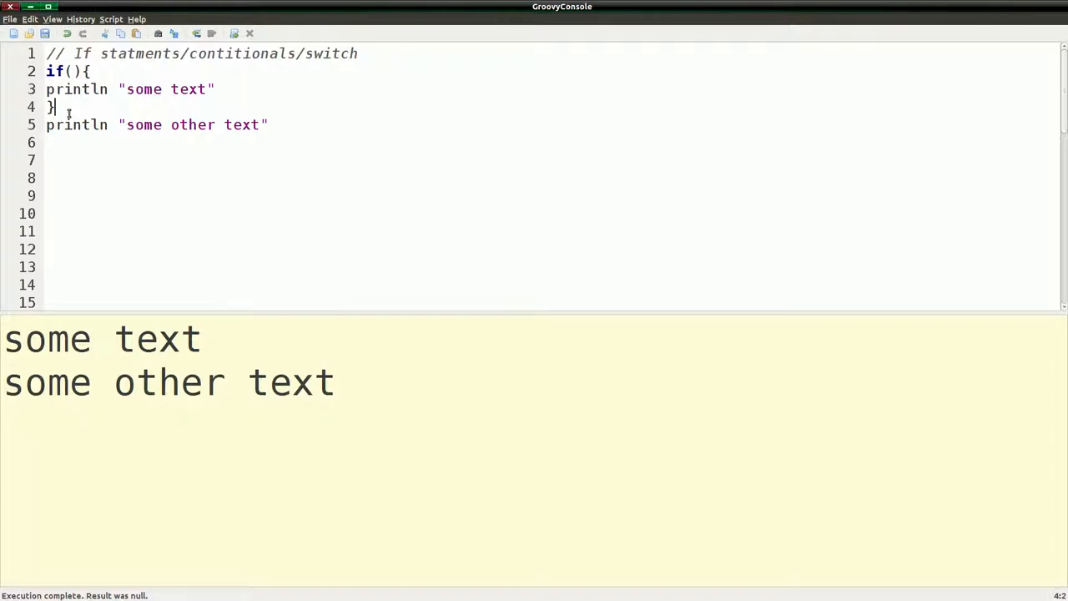
pyautogui.write('e')
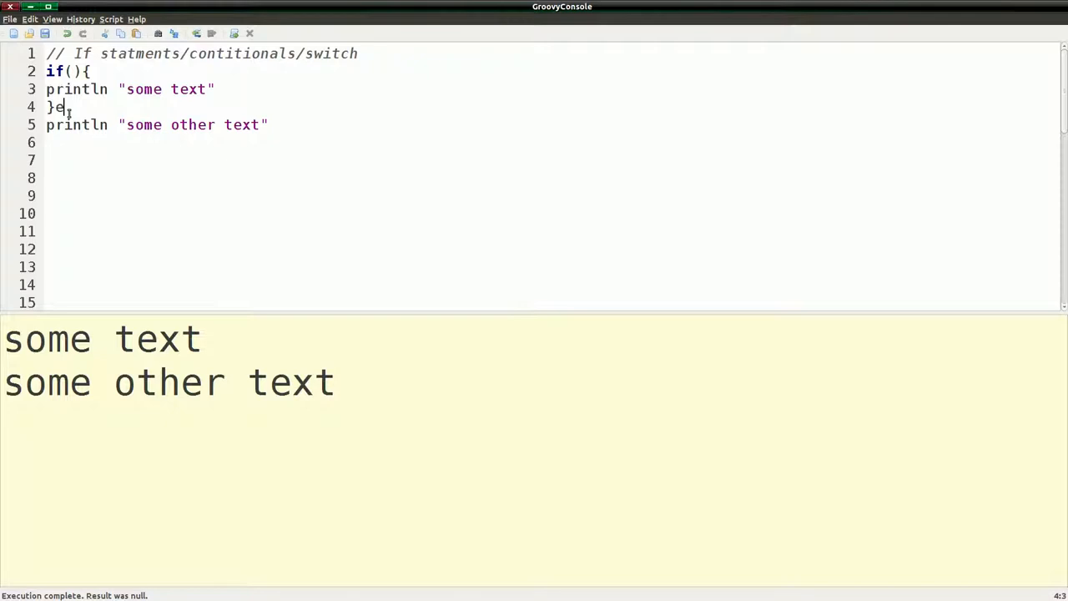
pyautogui.press('BackSpace')
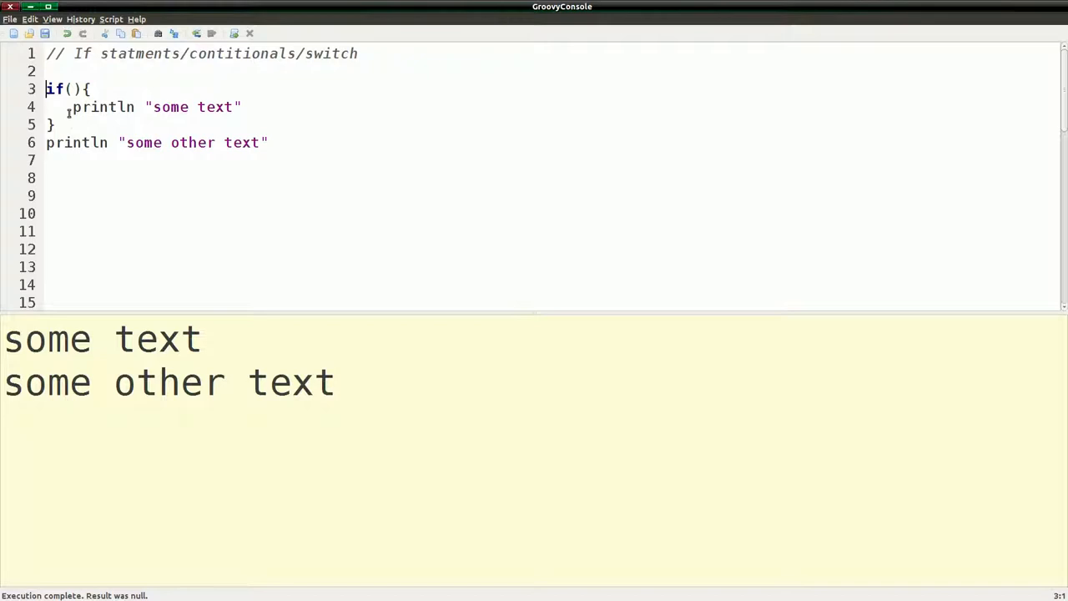
# - Declare def times = 4 and make the if condition read times > 3
pyautogui.write('de')
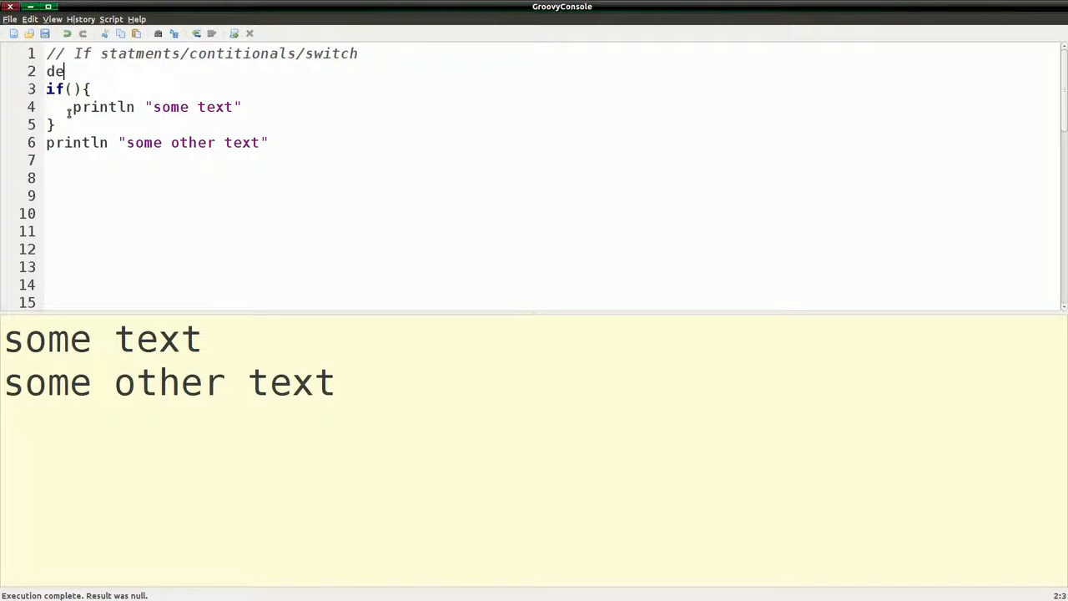
pyautogui.write('f ti')
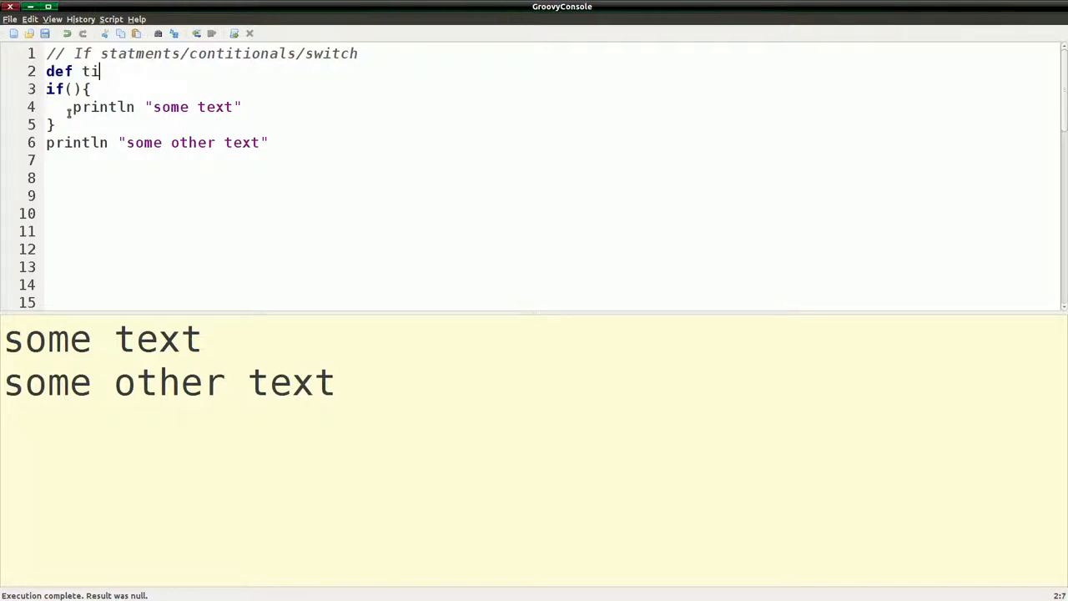
pyautogui.write('mes')
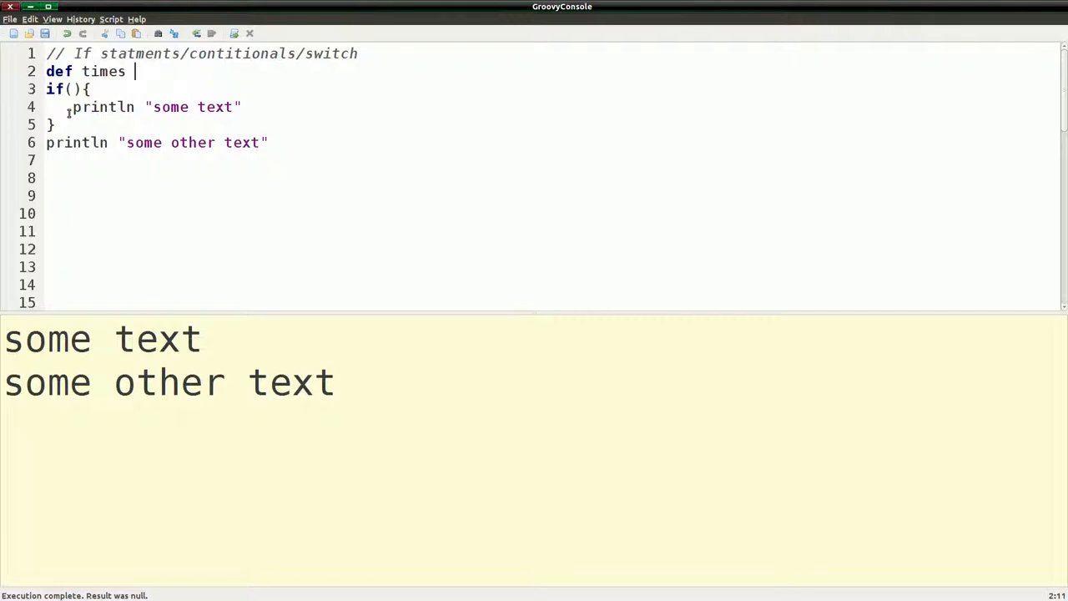
pyautogui.write('=')
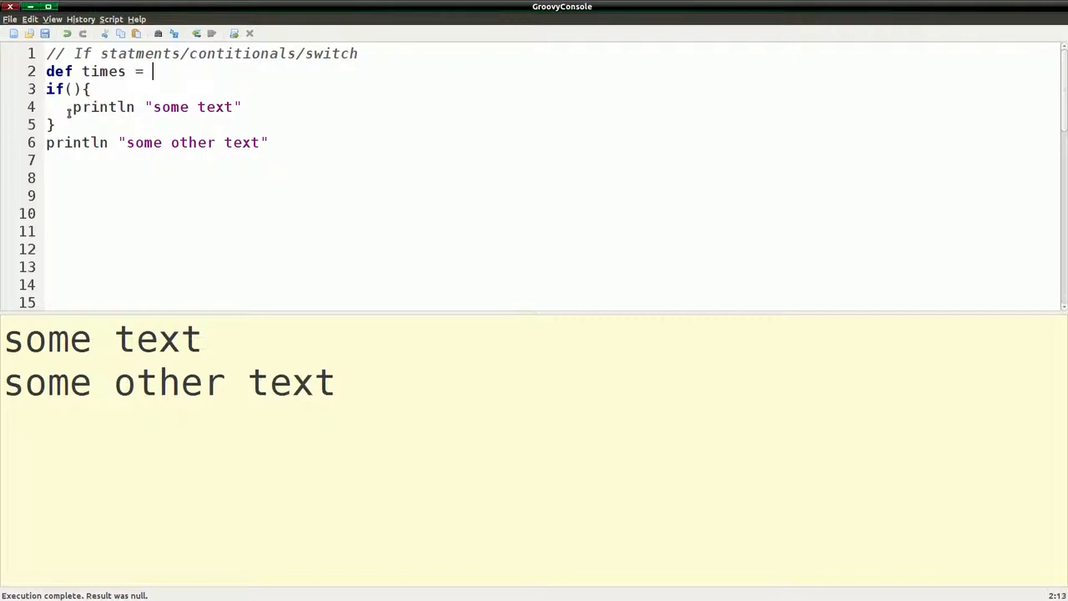
pyautogui.write('4')
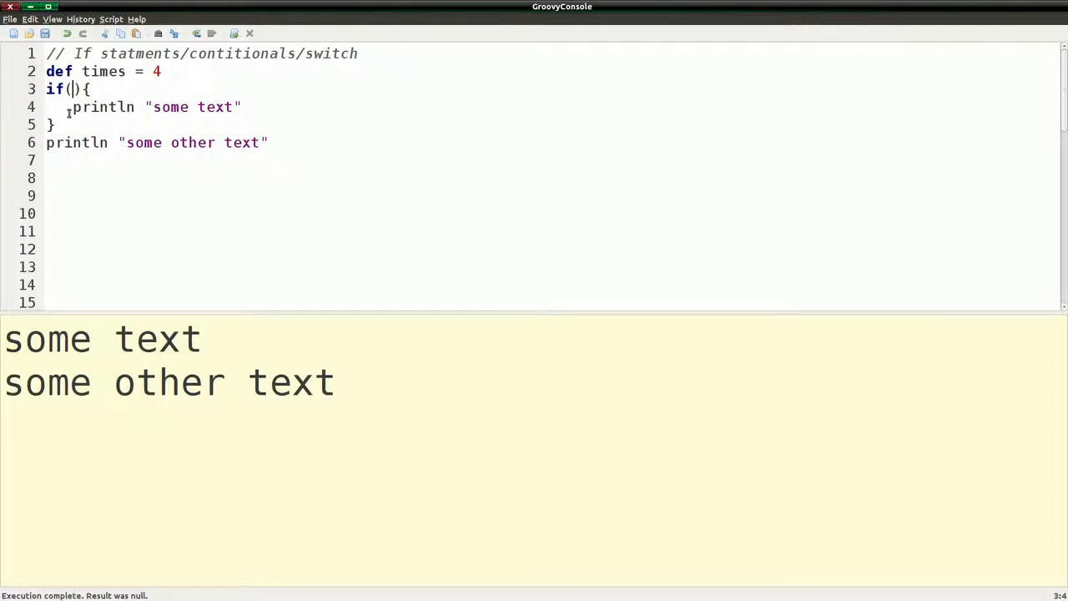
pyautogui.write('time')
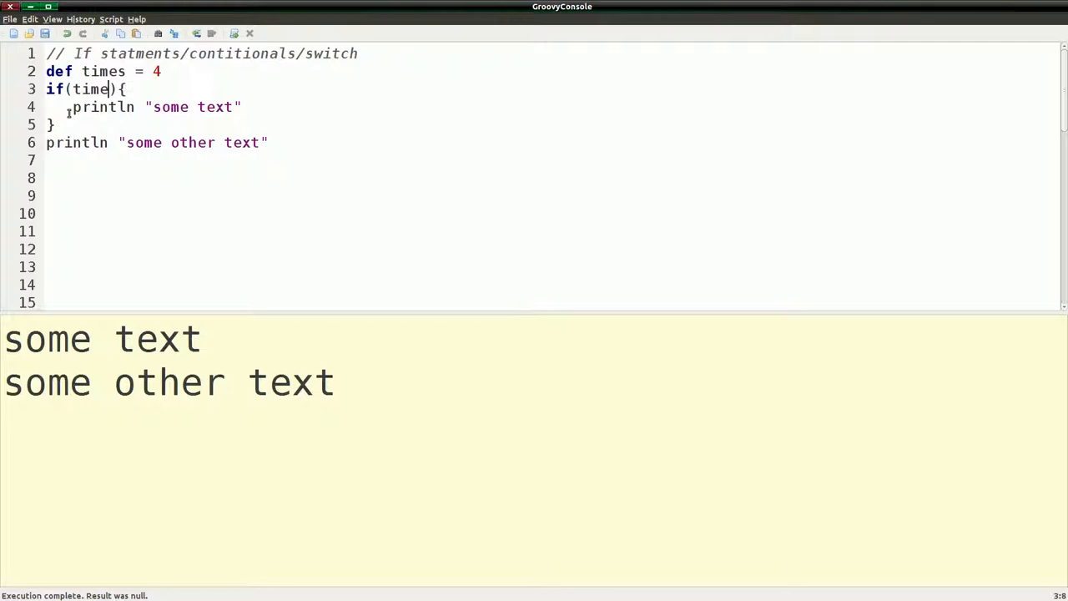
pyautogui.write('s')
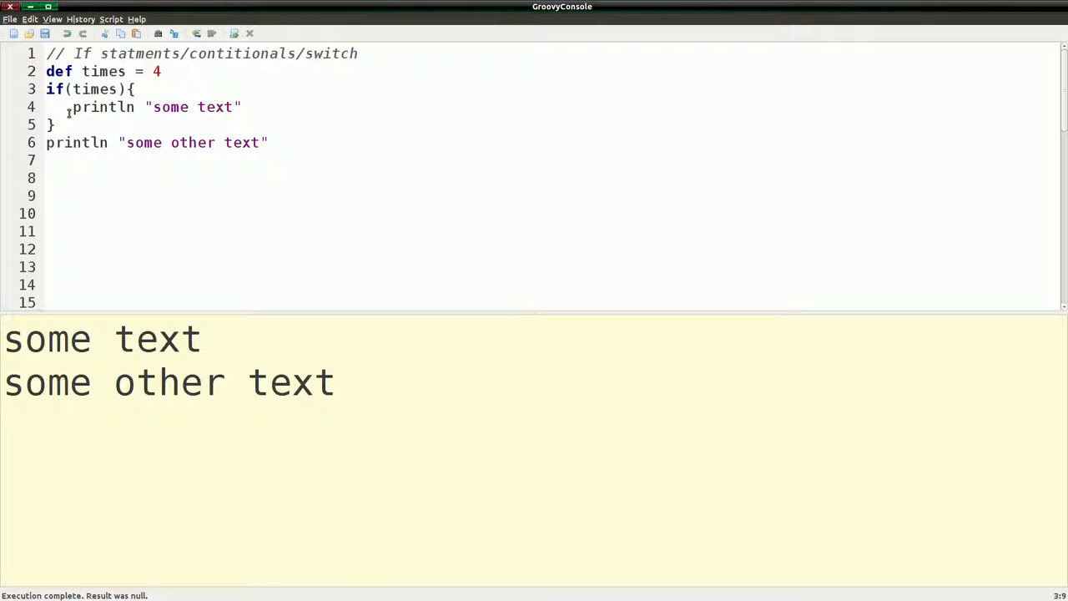
pyautogui.write('>')
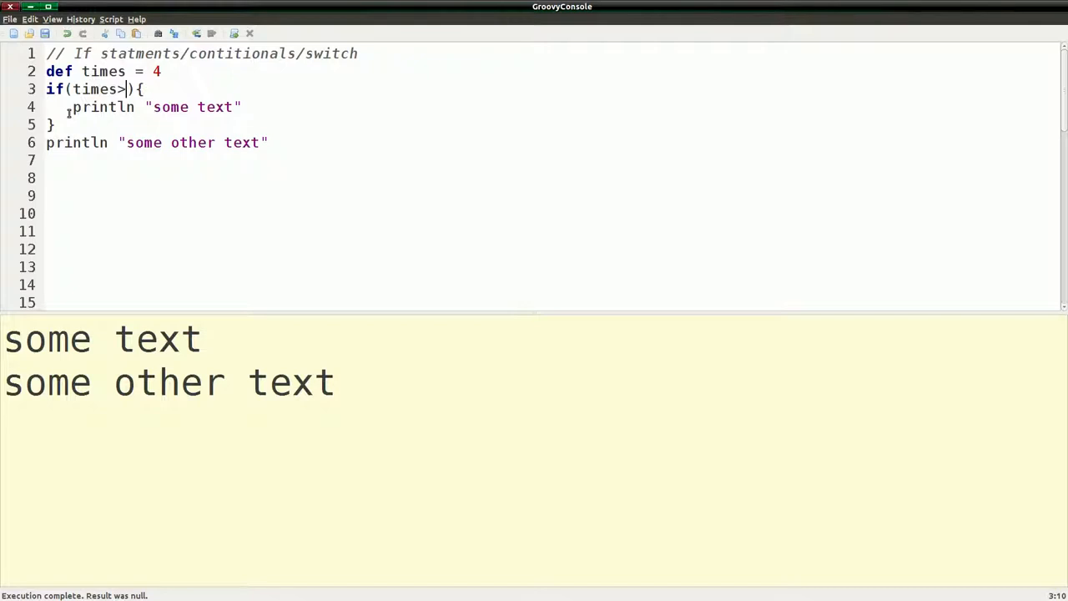
pyautogui.write('3')
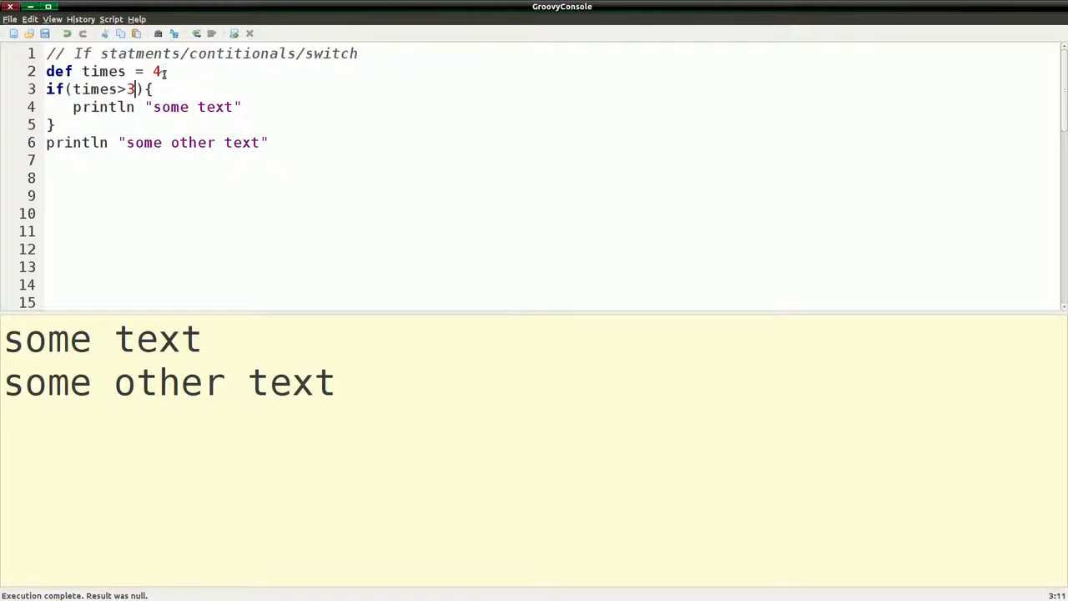
# - Flip the comparison to times < 3 and try times = 3 then 2, rerunning each time
pyautogui.doubleClick(154, 70)
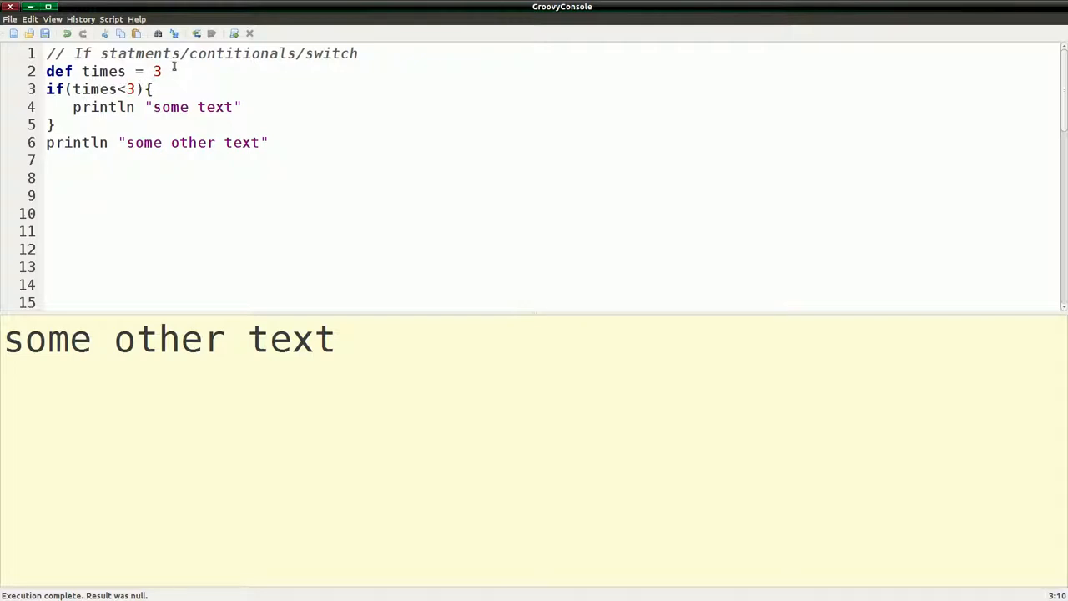
pyautogui.doubleClick(155, 70)
pyautogui.write('2')
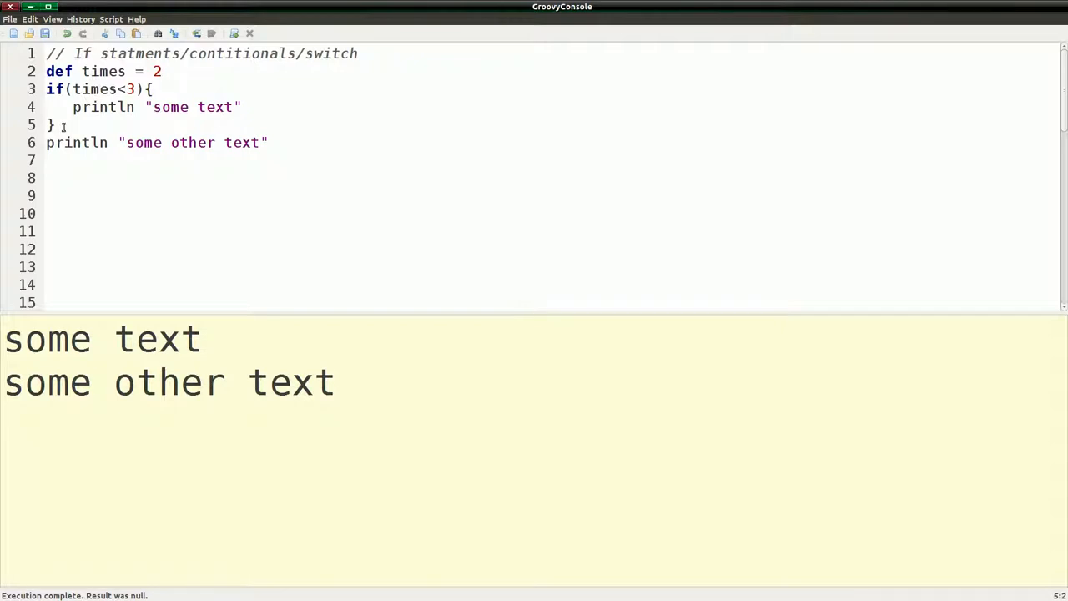
# - Add an else branch holding the "some other text" println
pyautogui.write('else{')
pyautogui.click(547, 161)
pyautogui.write('}')
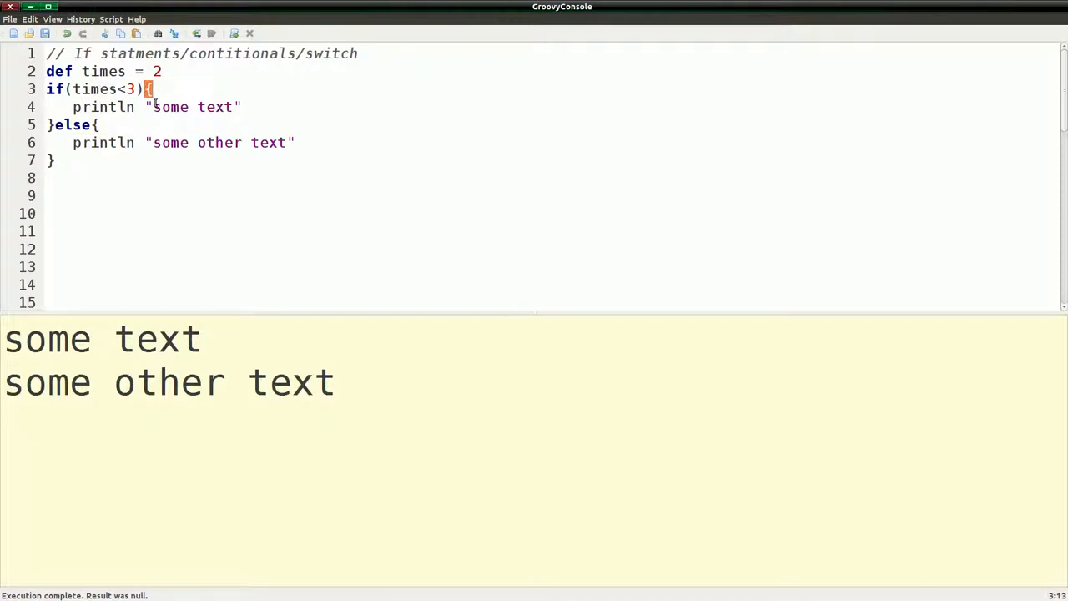
pyautogui.write('e')
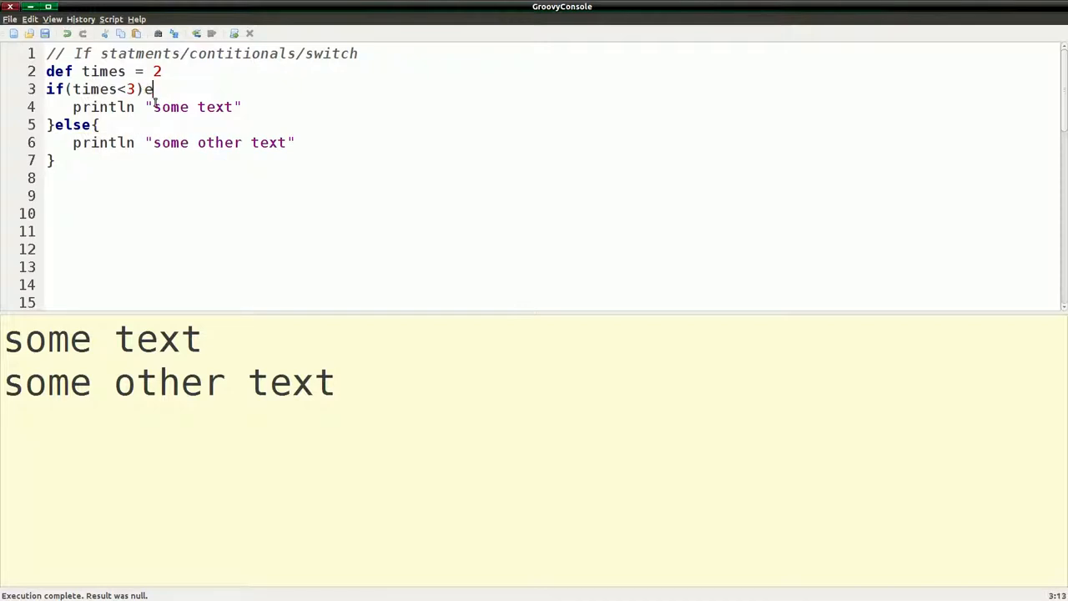
pyautogui.write('hen')
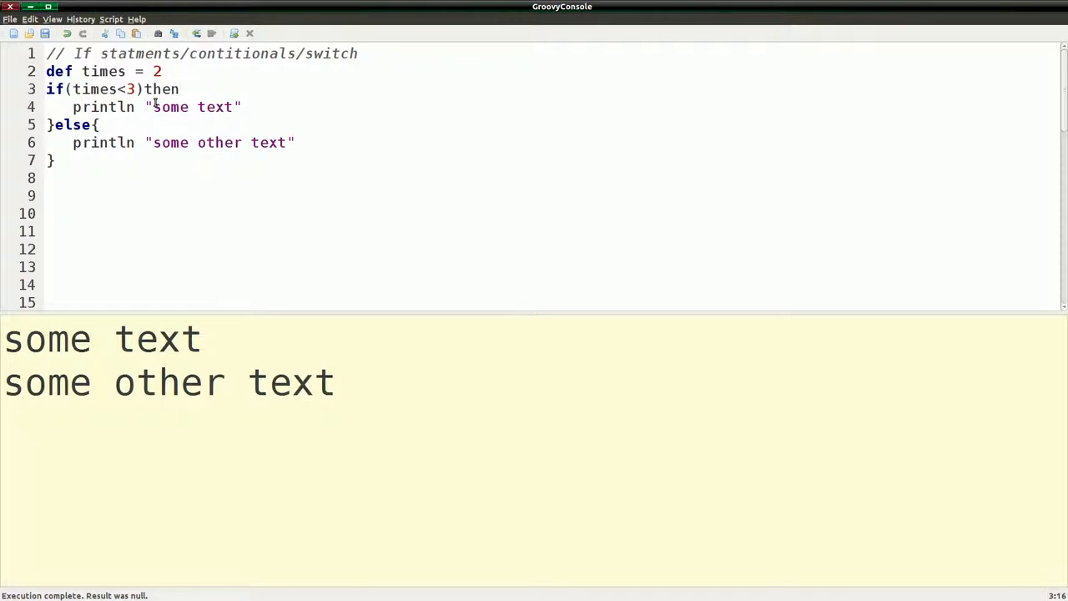
pyautogui.press('BackSpace')
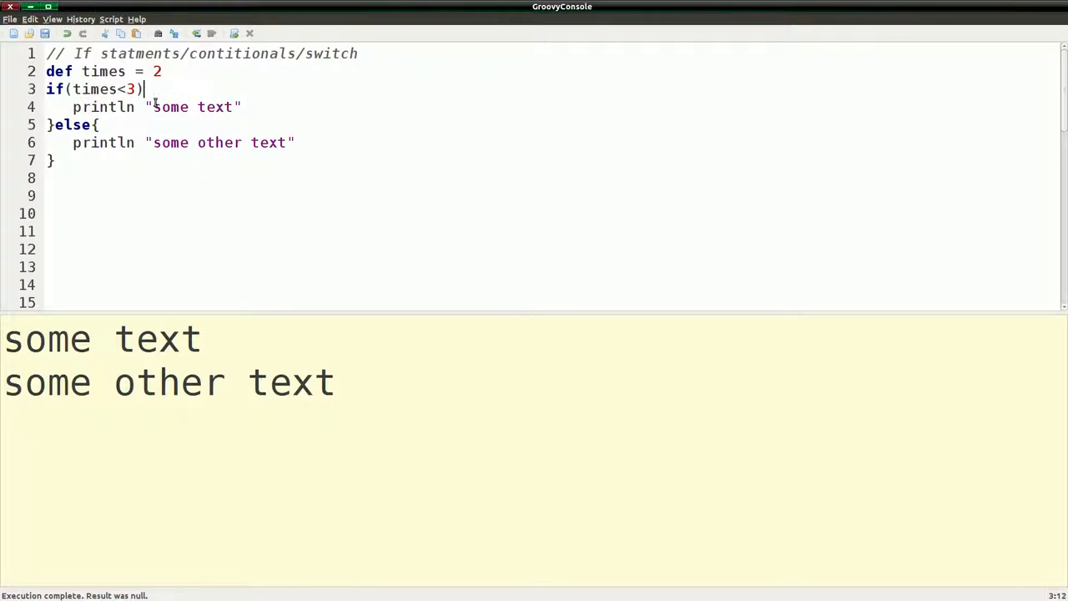
pyautogui.write('{')
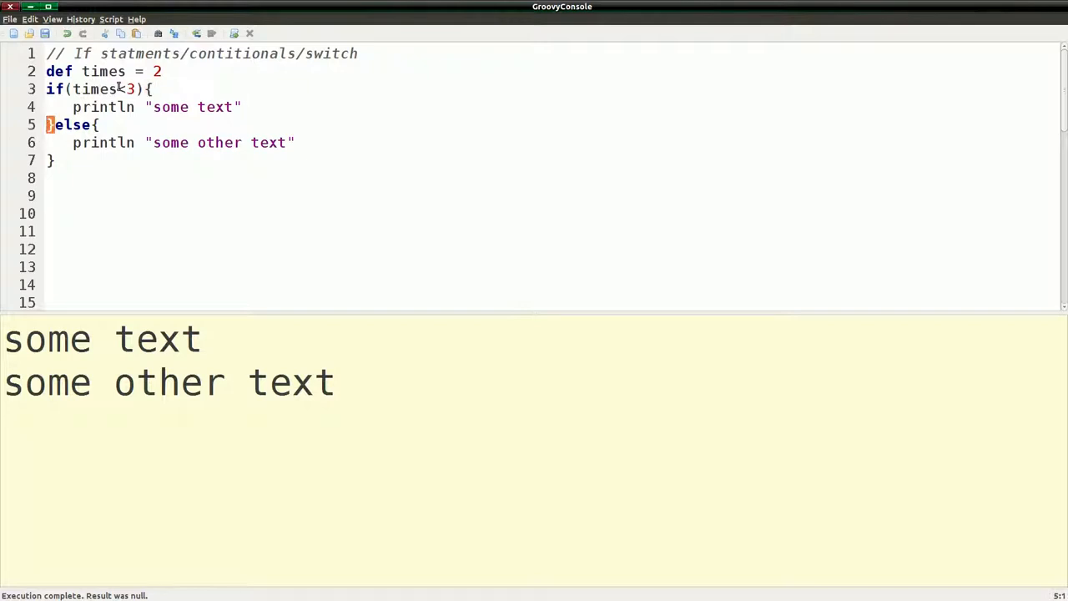
# - Rerun with times set to 2 and then 4 to exercise the else branch
pyautogui.moveTo(74, 90); pyautogui.dragTo(142, 90)
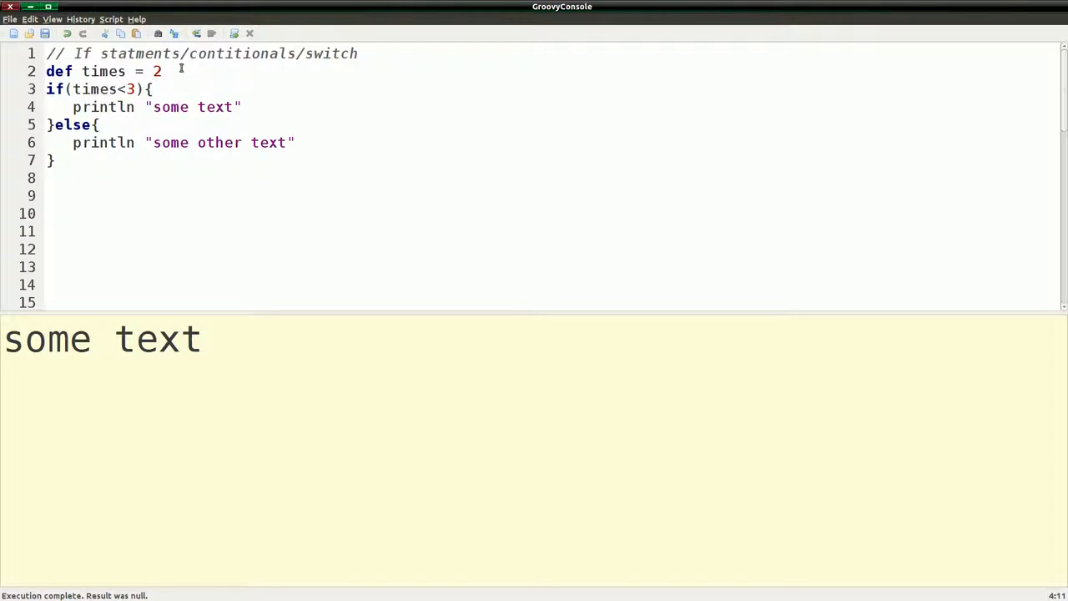
pyautogui.doubleClick(157, 71)
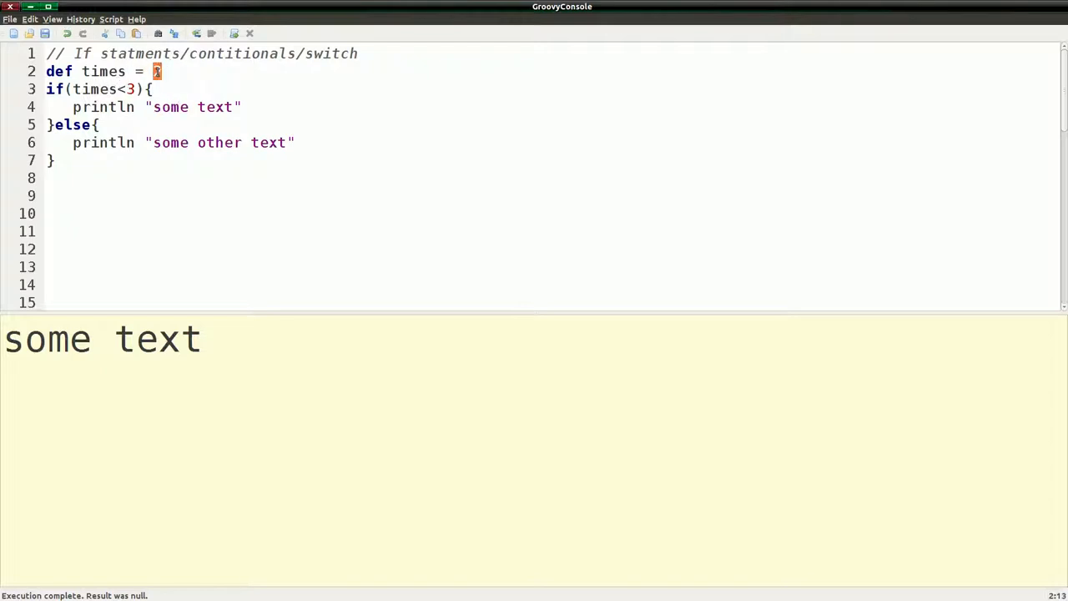
pyautogui.write('4')
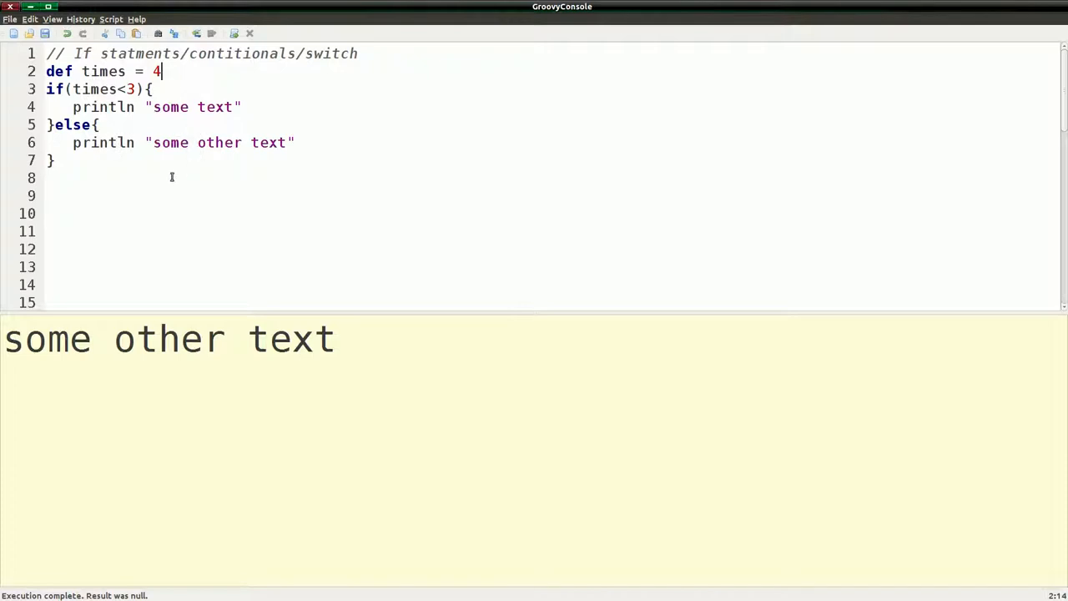
pyautogui.scroll(-3)
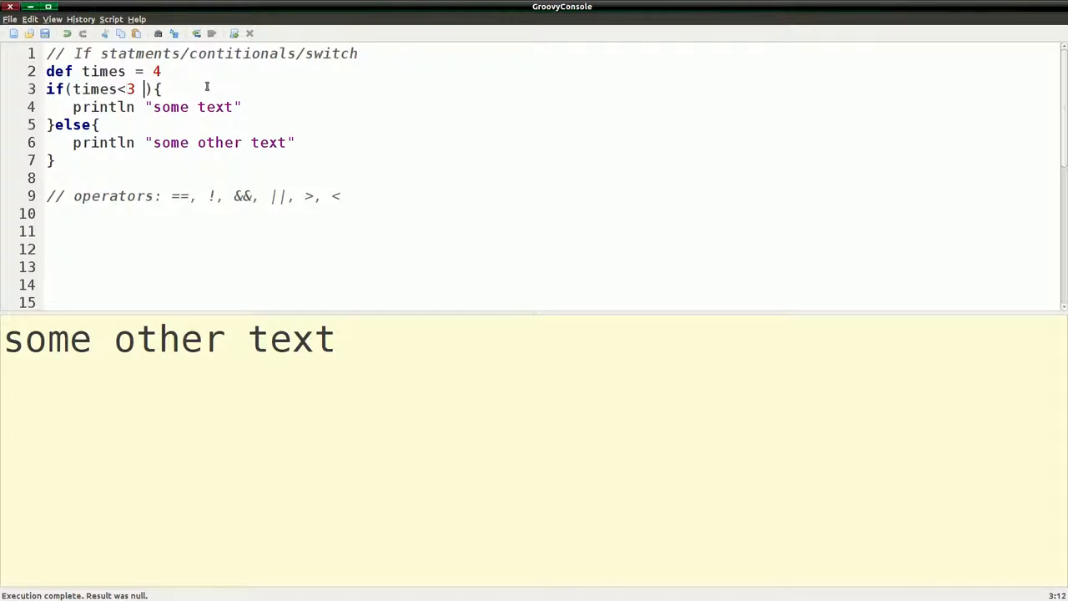
# - Extend the condition to times<3 || times>0 and set times back to 2
pyautogui.write('||')
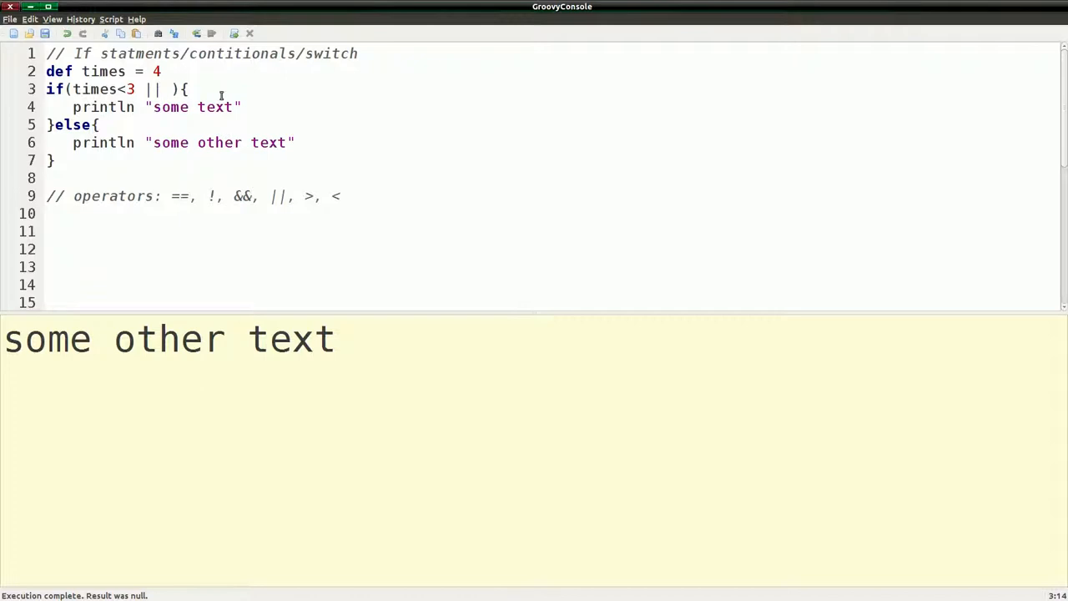
pyautogui.moveTo(230, 95)
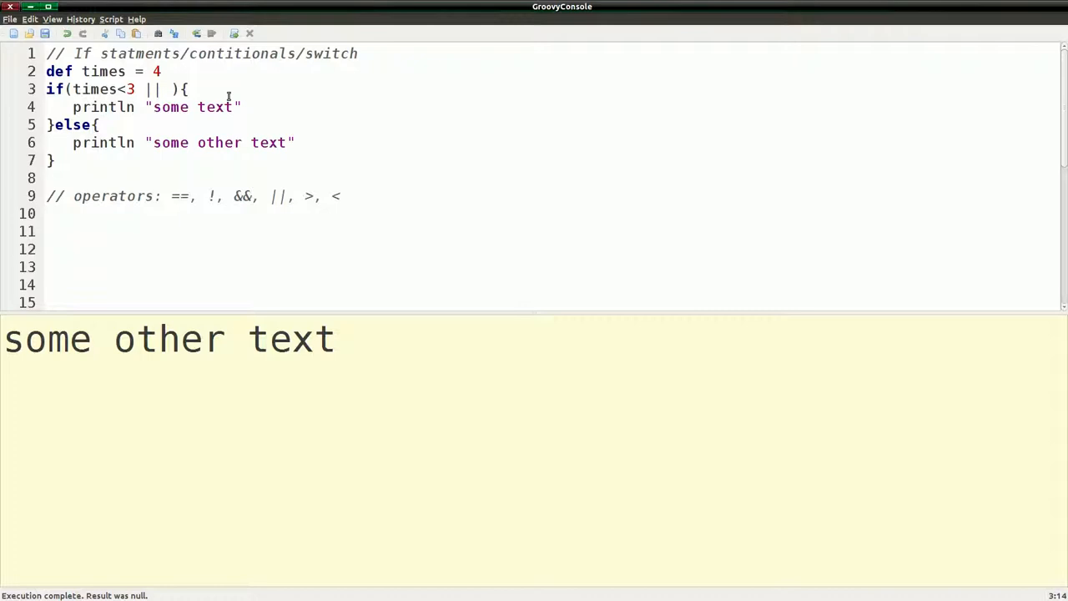
pyautogui.write('time')
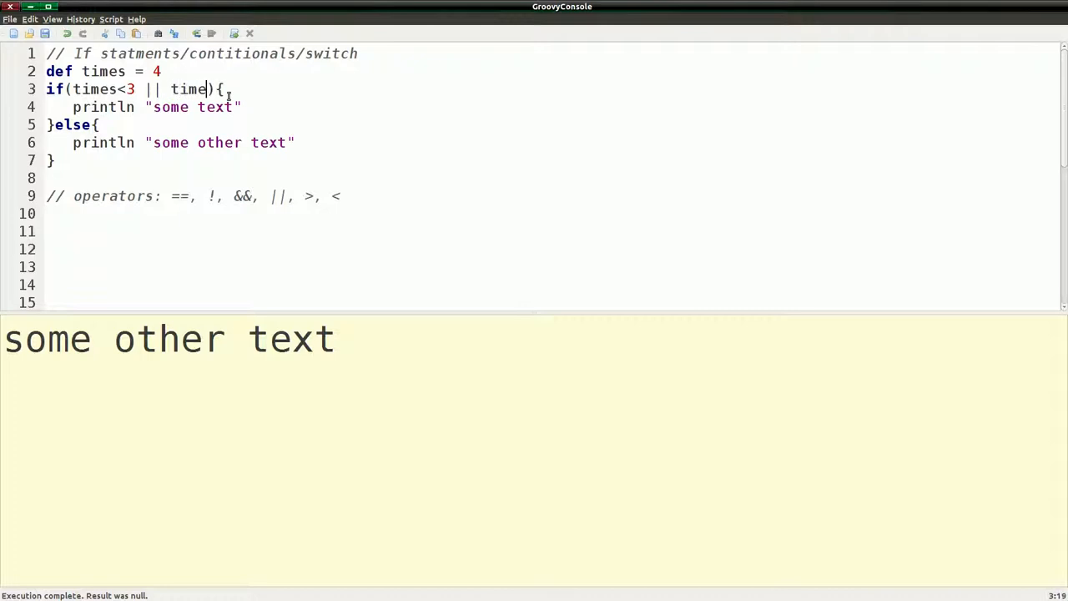
pyautogui.write('s')
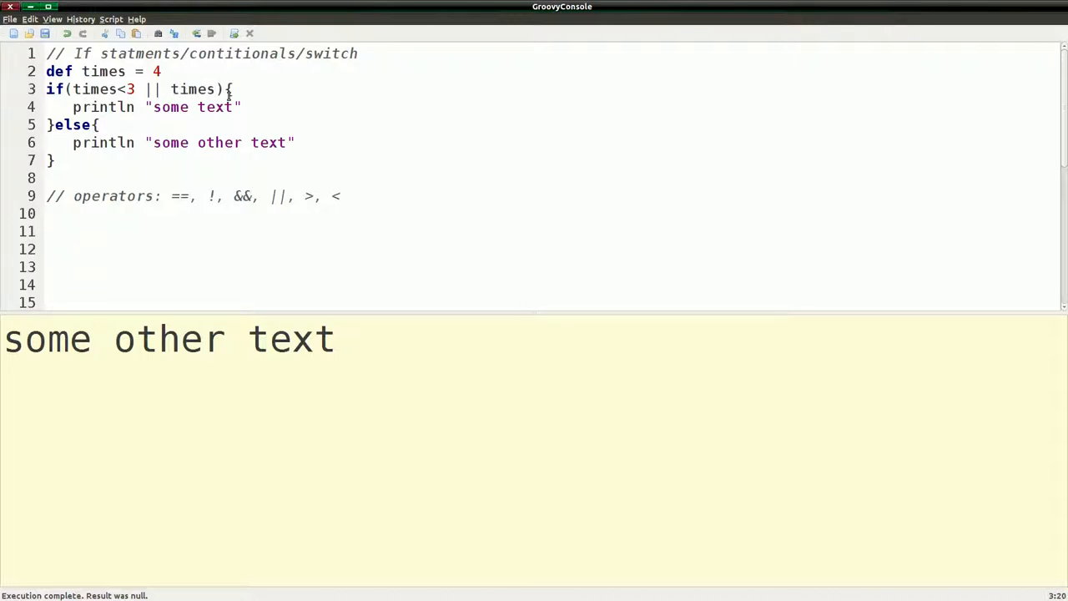
pyautogui.write('>0')
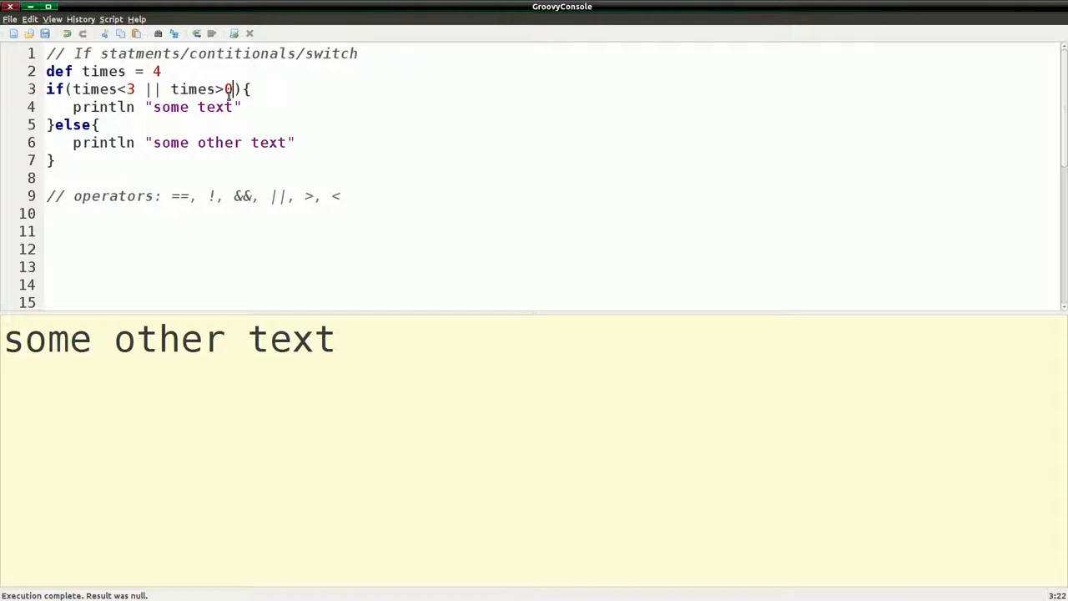
pyautogui.doubleClick(155, 70)
pyautogui.write('2')
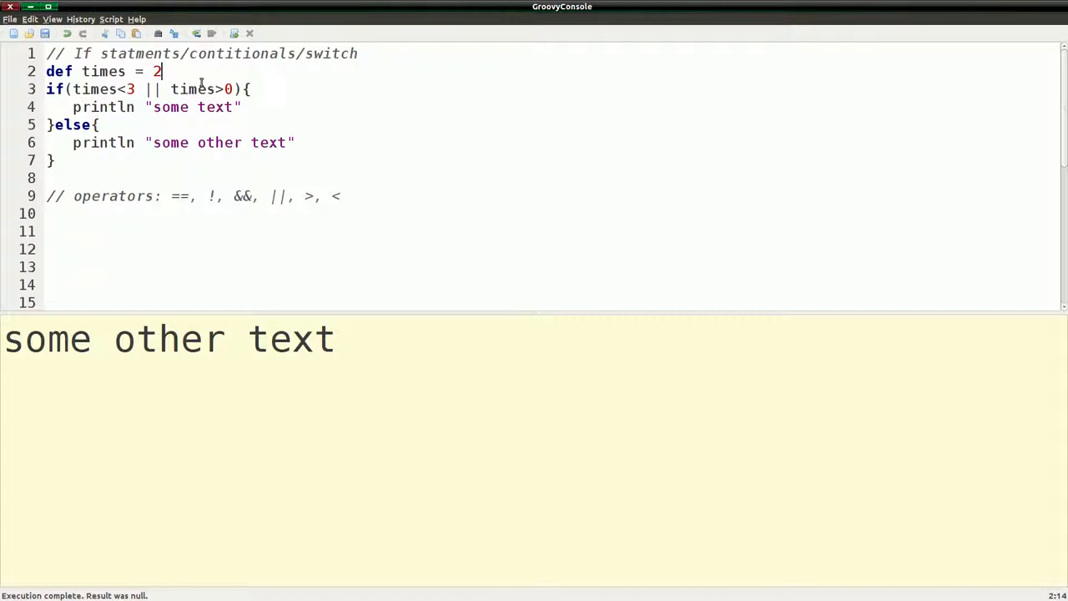
pyautogui.moveTo(226, 117)
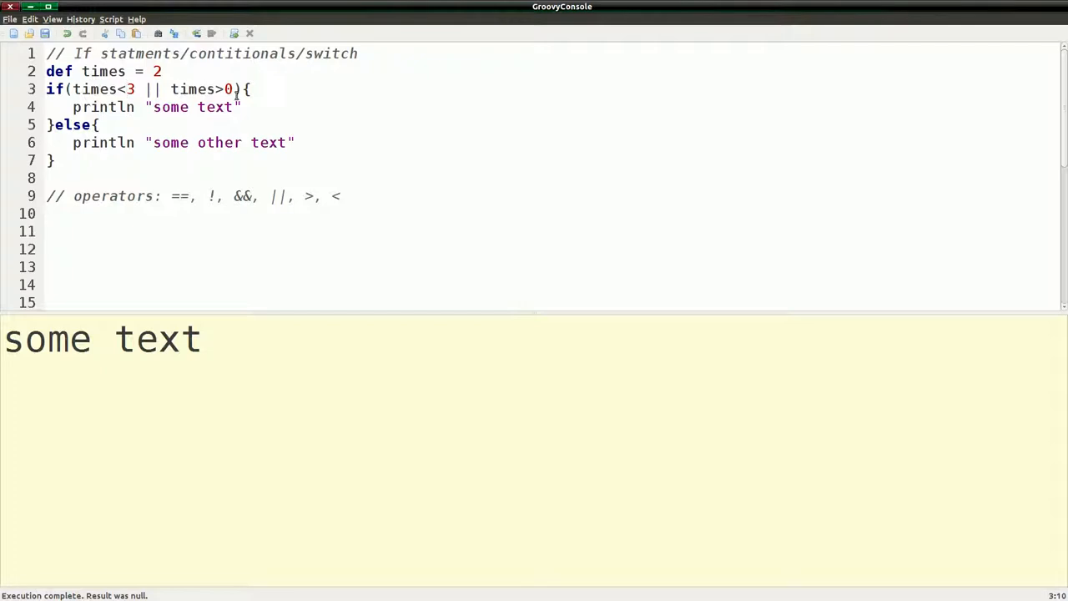
# - Change the comparison to times<=3, try times = 3 then 4, and rerun
pyautogui.write('=')
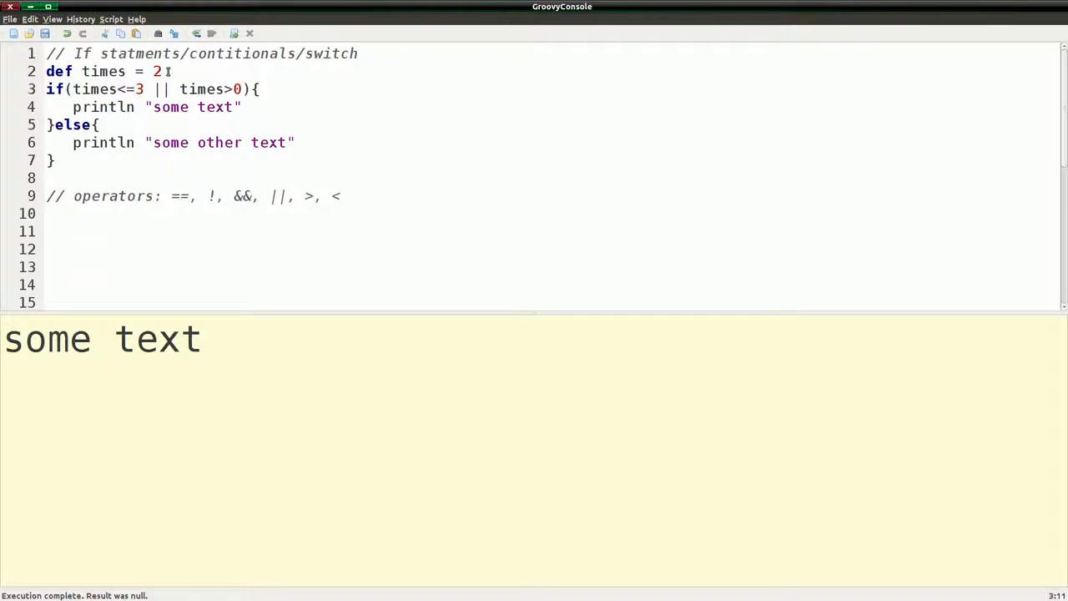
pyautogui.write('3')
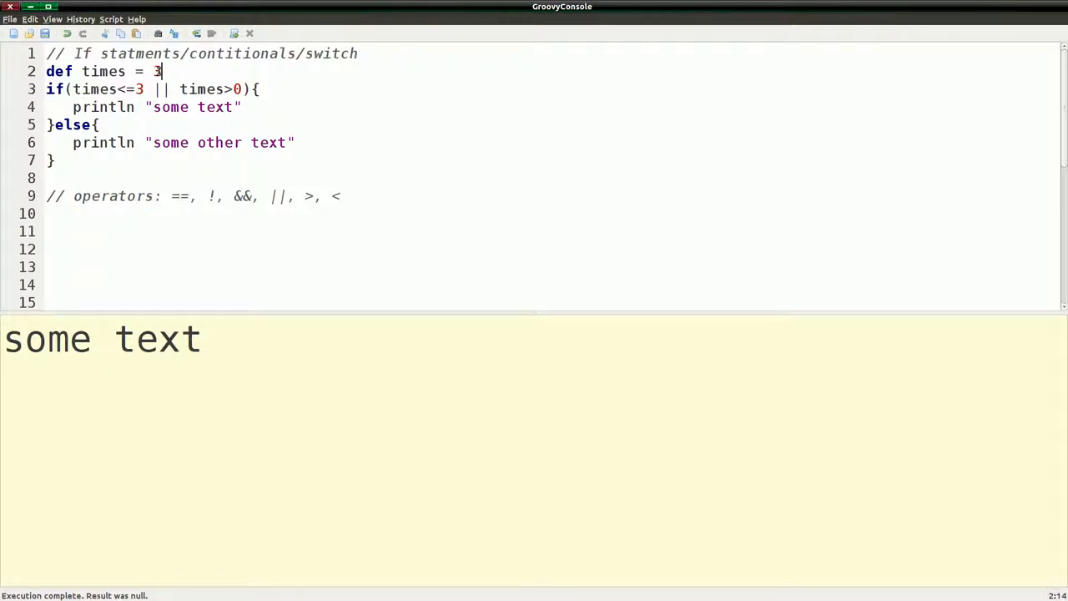
pyautogui.doubleClick(157, 70)
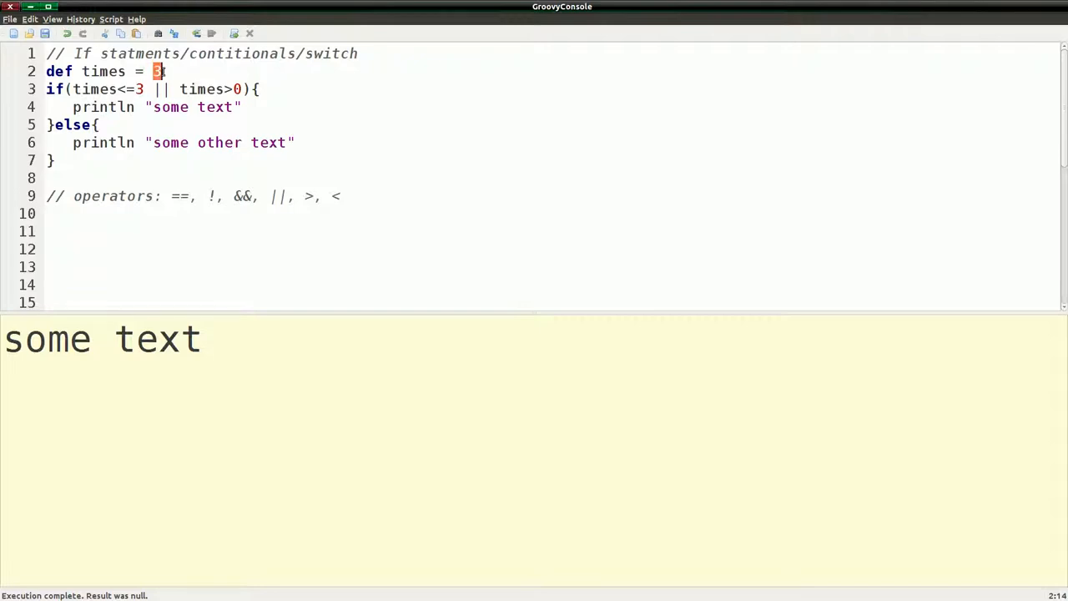
pyautogui.write('4')
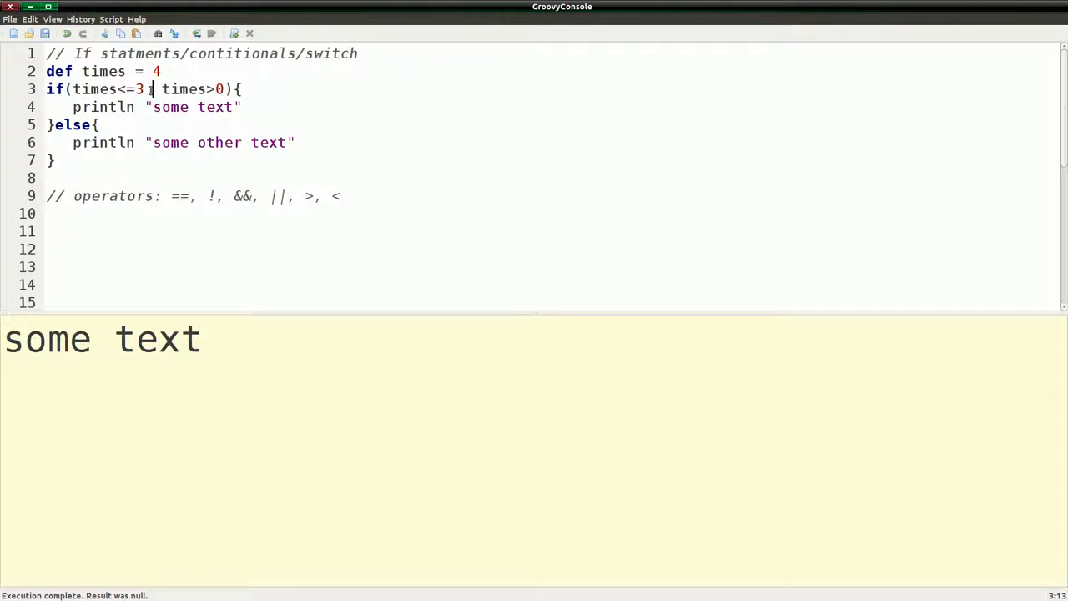
# - Join the conditions with && and set times to 2 so the run prints "some text"
pyautogui.write('&&')
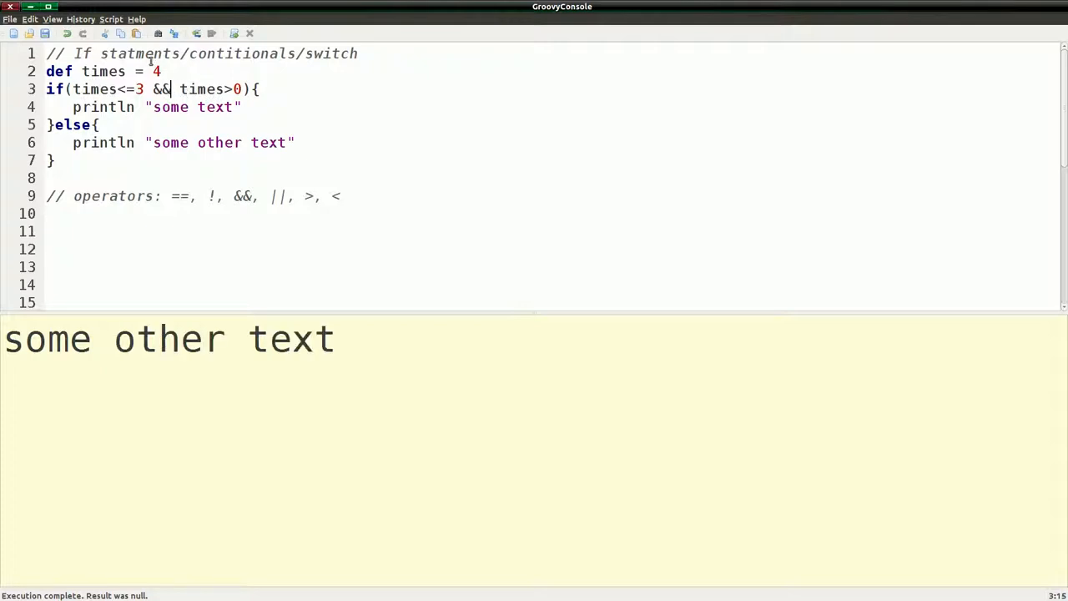
pyautogui.write('2')
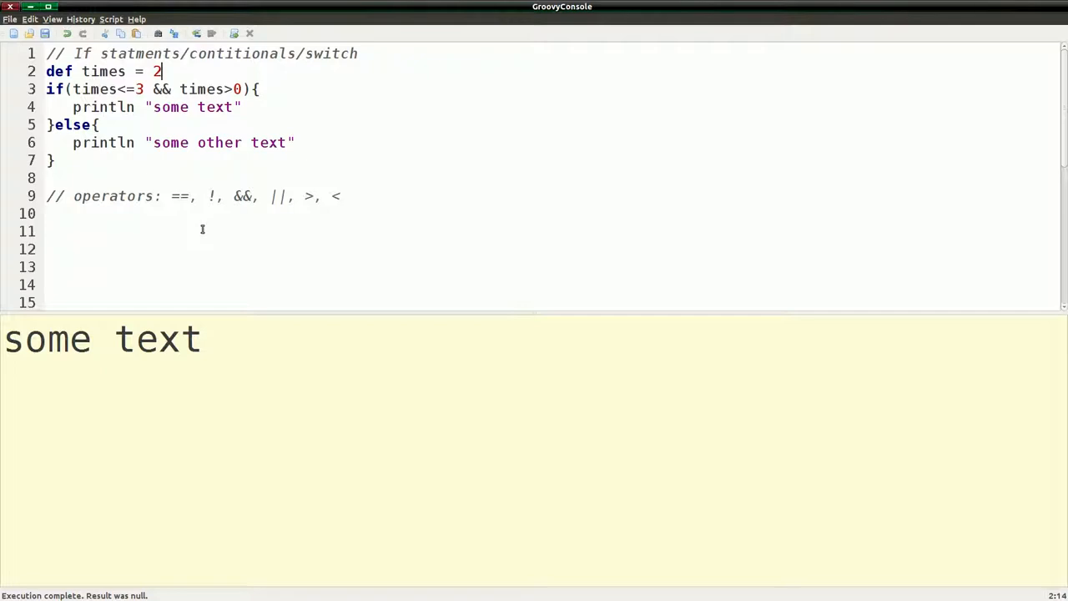
pyautogui.moveTo(194, 214)
pyautogui.write('= ')
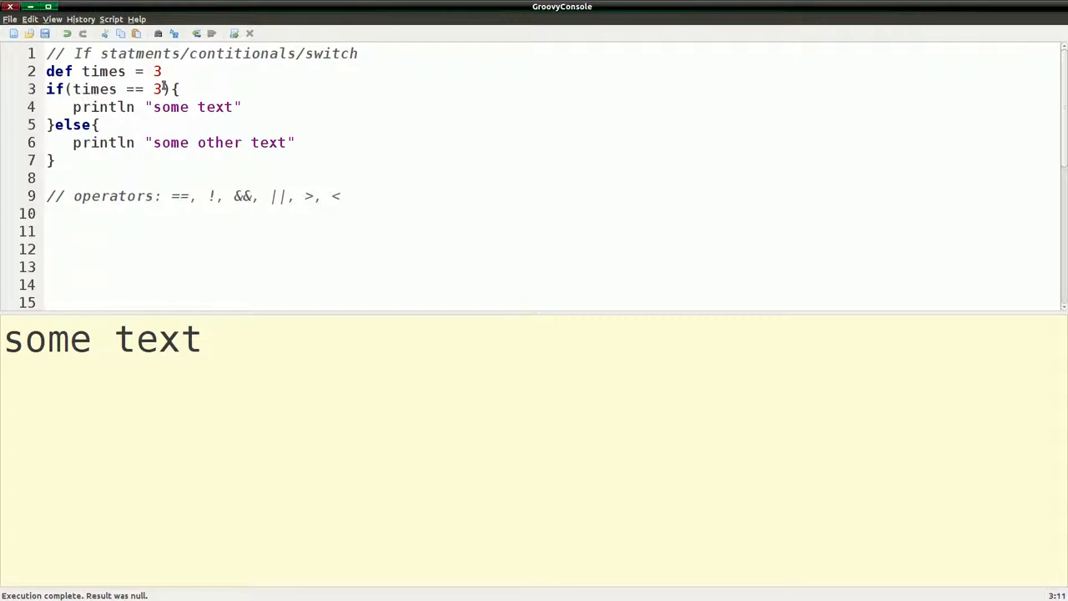
# - Make the condition times != 3 and set times to -6, rerunning to show "some text"
pyautogui.write('!')
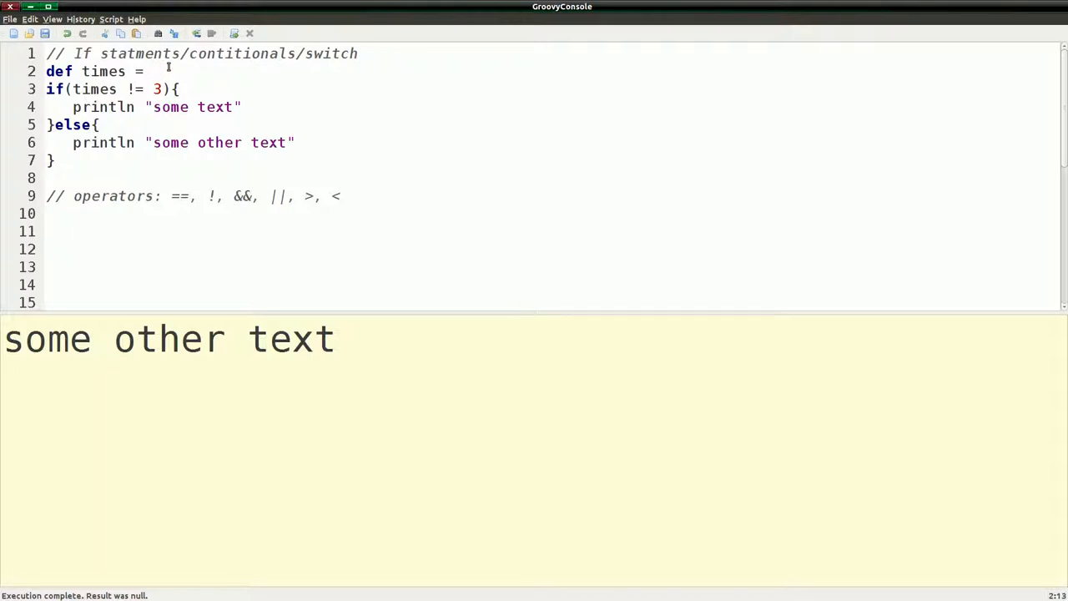
pyautogui.write('-6')
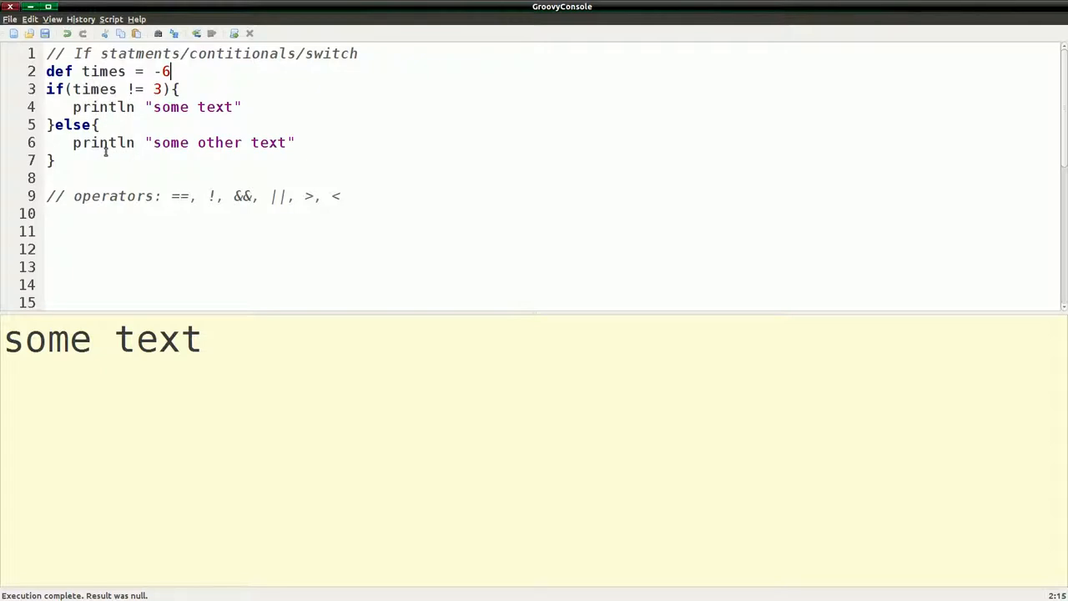
# - Scroll down to write the switch on message with test, pass and default cases
pyautogui.scroll(-3)
pyautogui.write('*/')
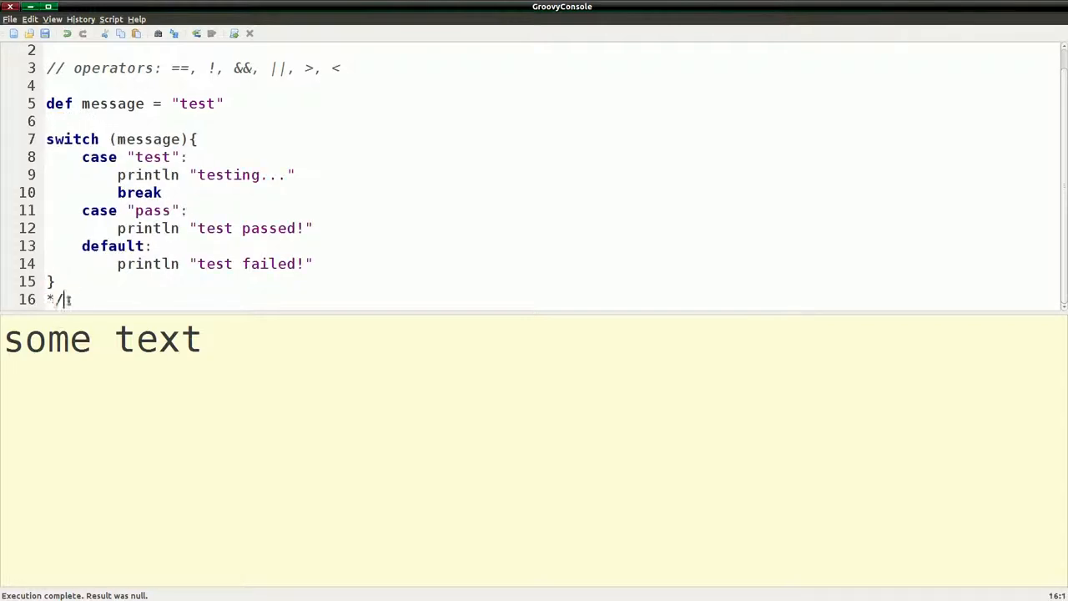
# - Remove the closing */ comment marker and finish the pass case with break
pyautogui.press('BackSpace')
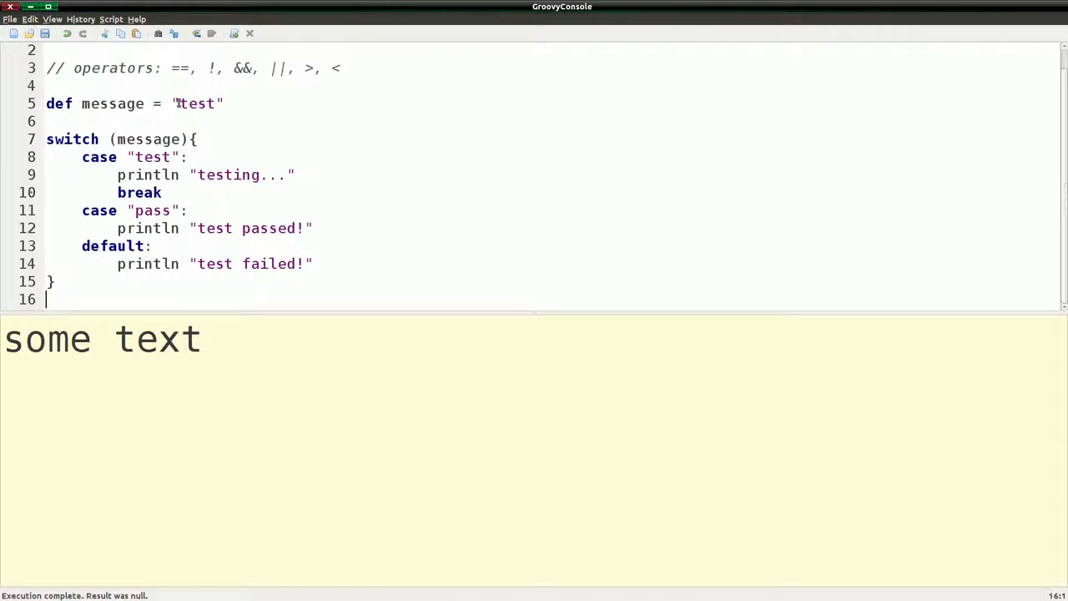
pyautogui.doubleClick(197, 103)
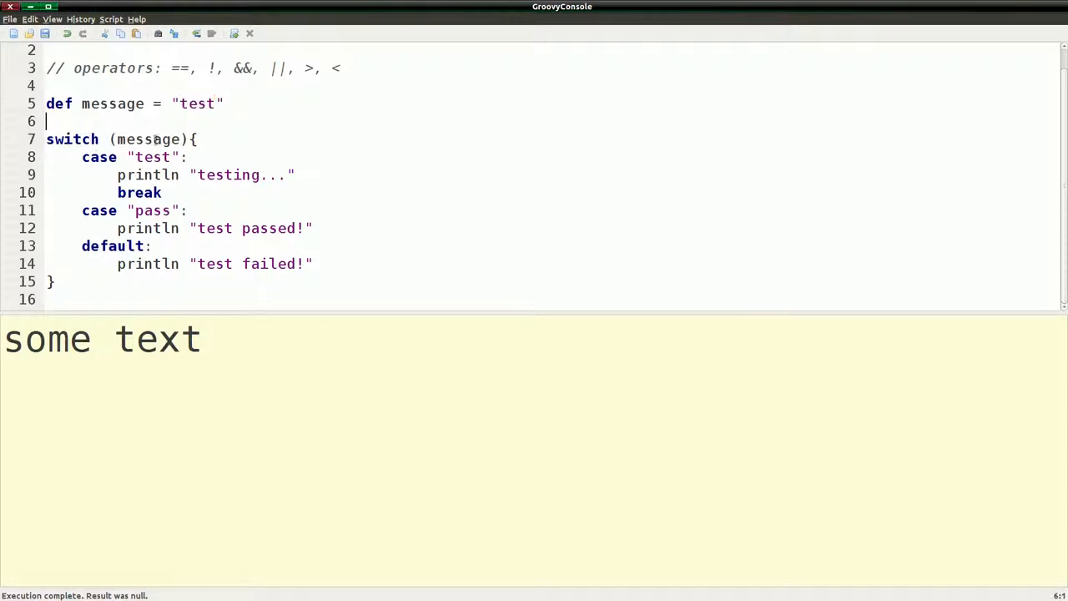
pyautogui.doubleClick(147, 138)
pyautogui.write('b')
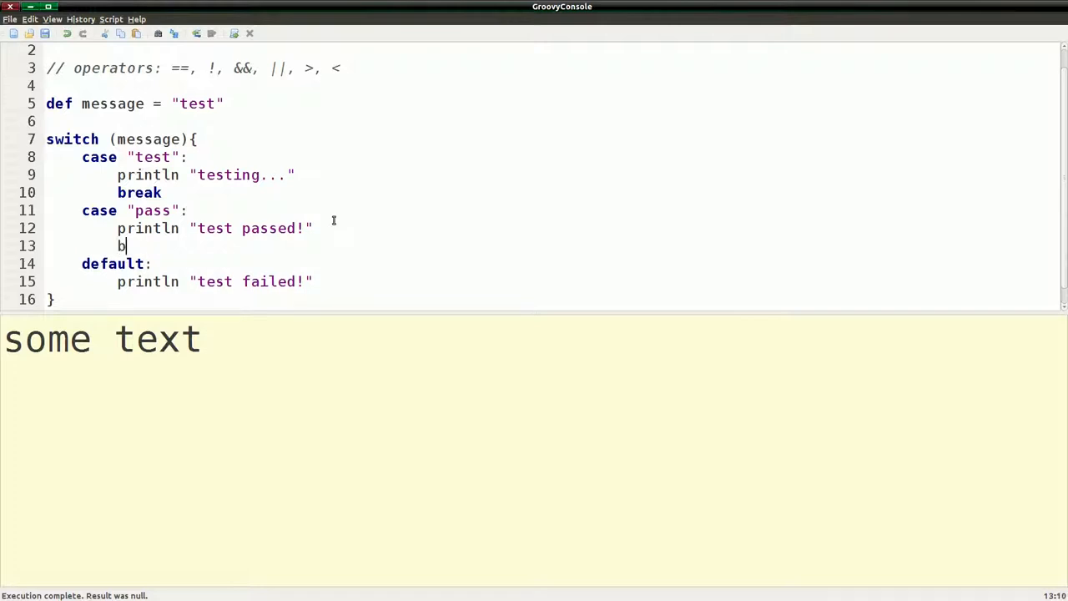
pyautogui.write('reak')
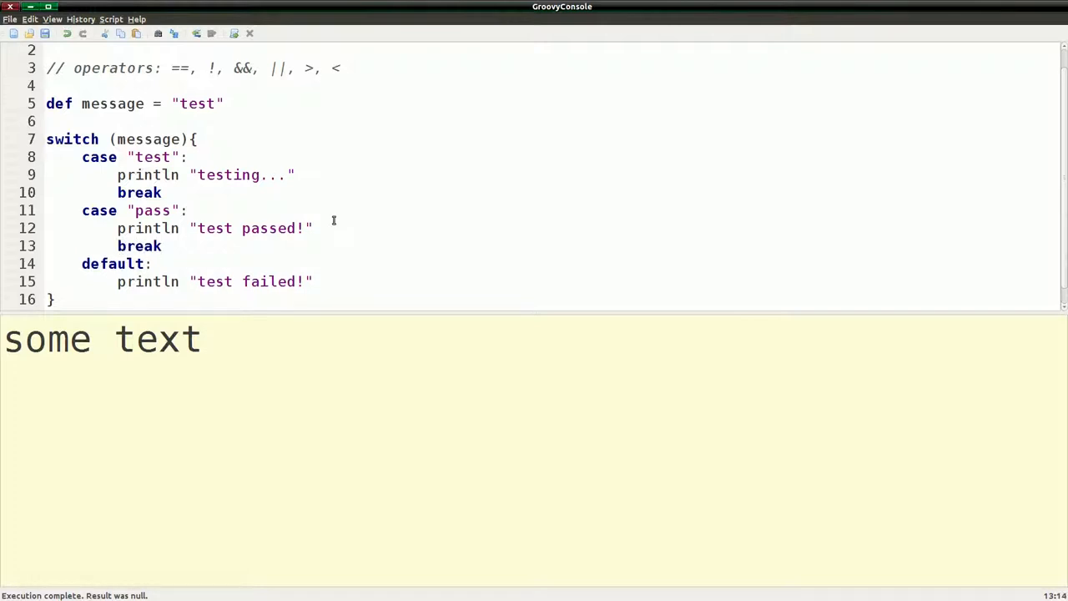
# - Run the switch on message "test" so the output shows testing..
pyautogui.click(122, 120)
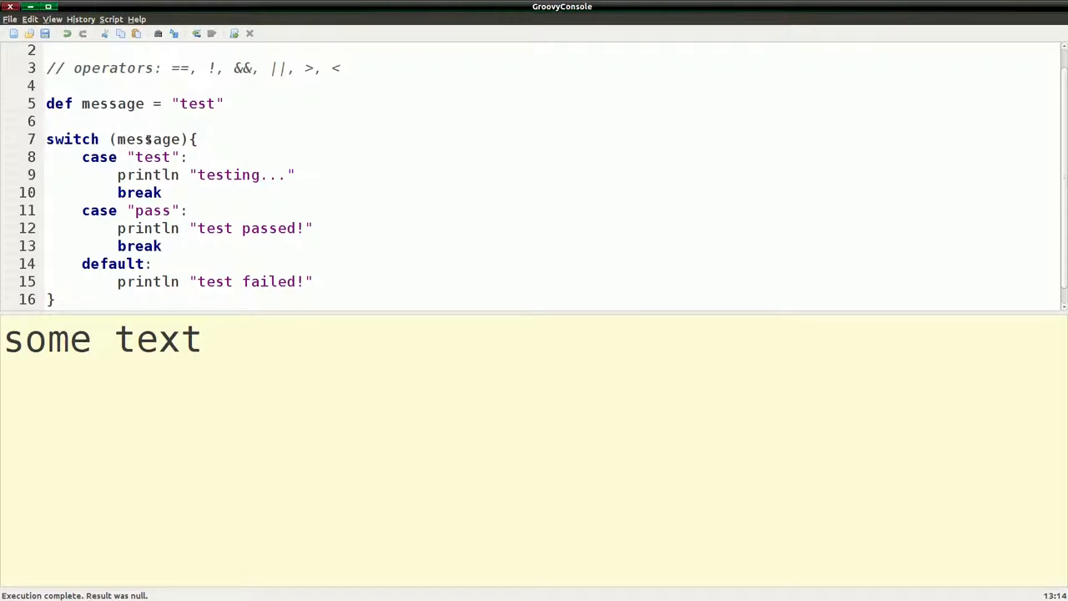
pyautogui.doubleClick(146, 140)
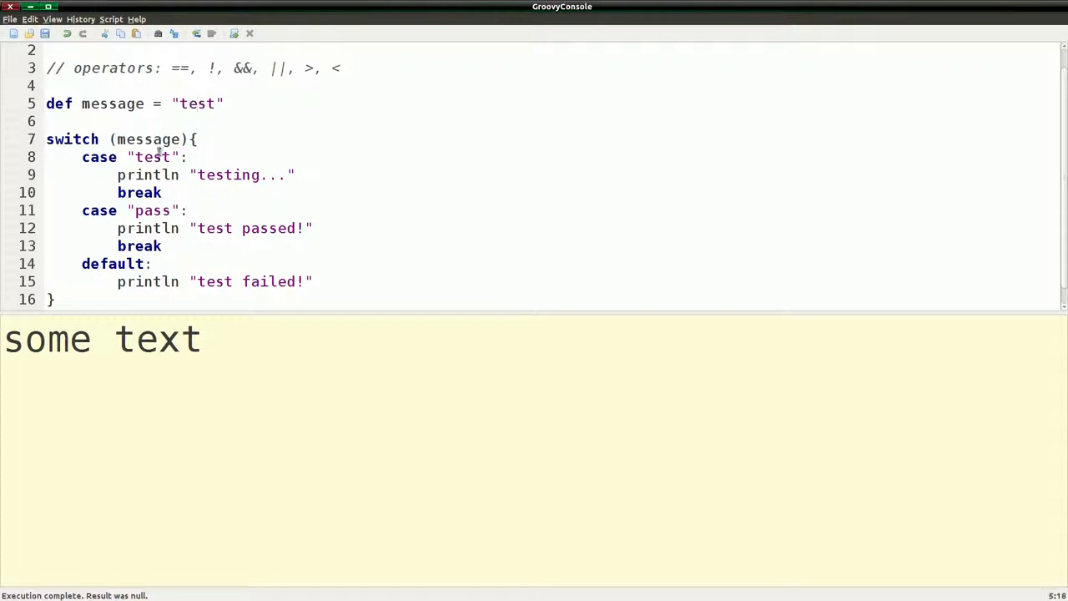
pyautogui.doubleClick(154, 157)
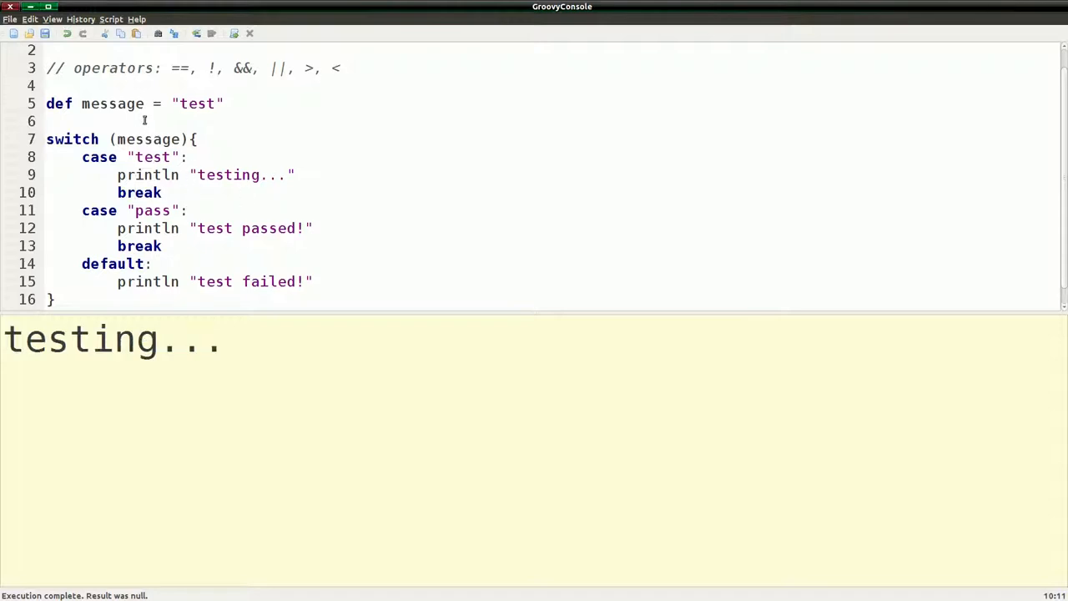
# - Change message to "pass" and rerun so the output shows test passed!
pyautogui.doubleClick(197, 104)
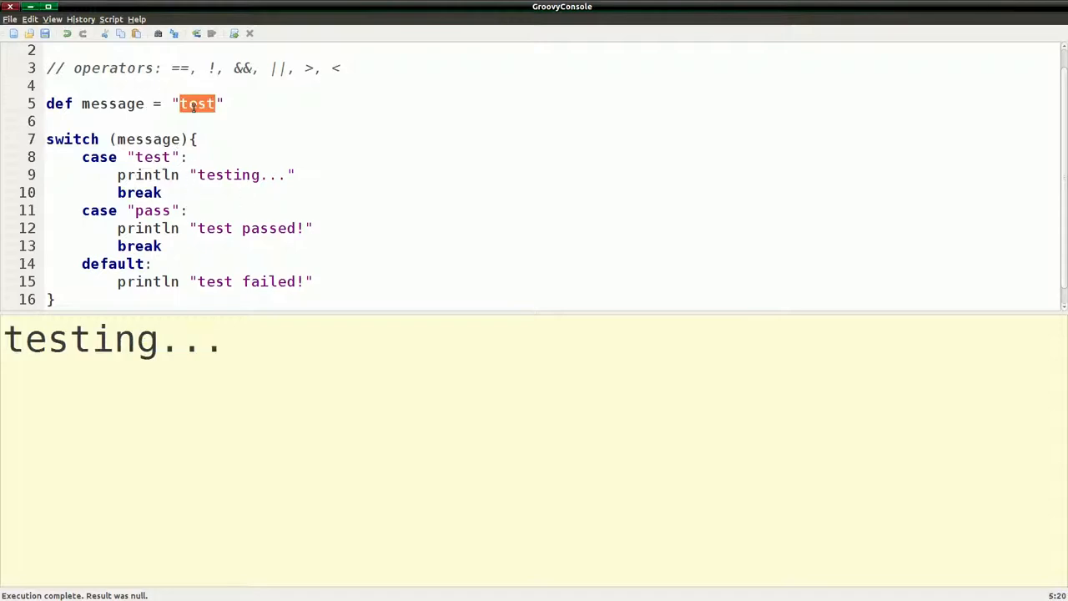
pyautogui.write('pass')
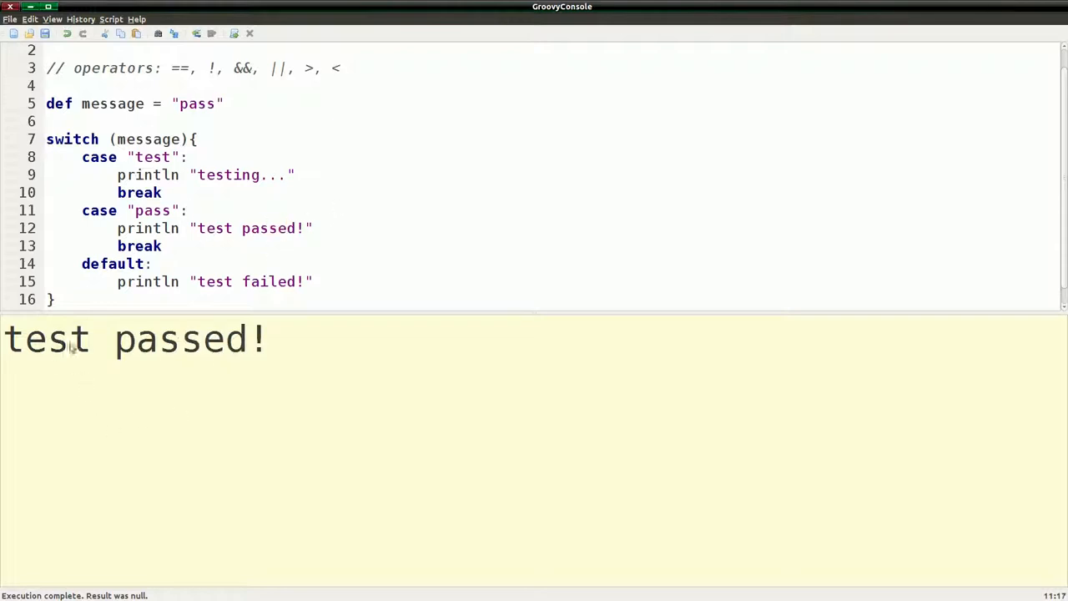
pyautogui.doubleClick(197, 104)
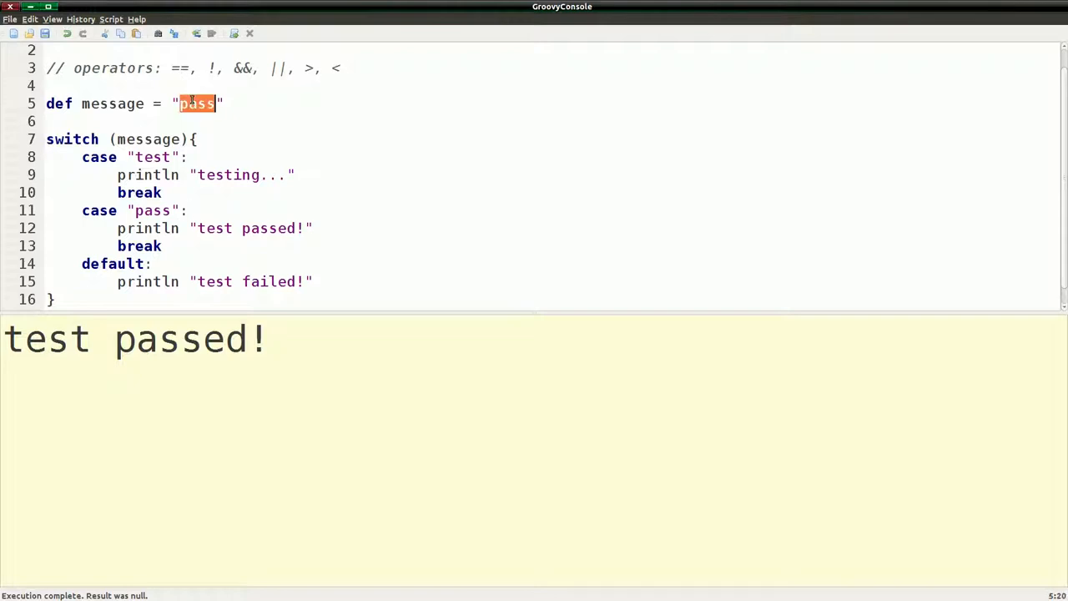
# - Set message to the nonsense string fjsad;lfkj so the default case prints test failed!
pyautogui.write('fjsad;lfkj')
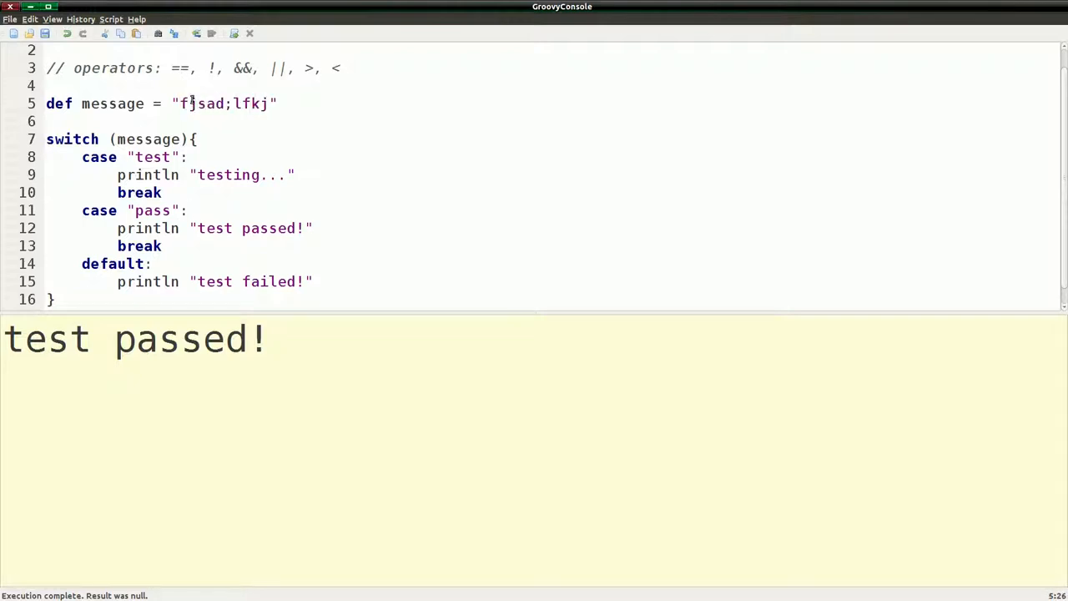
pyautogui.moveTo(140, 175)
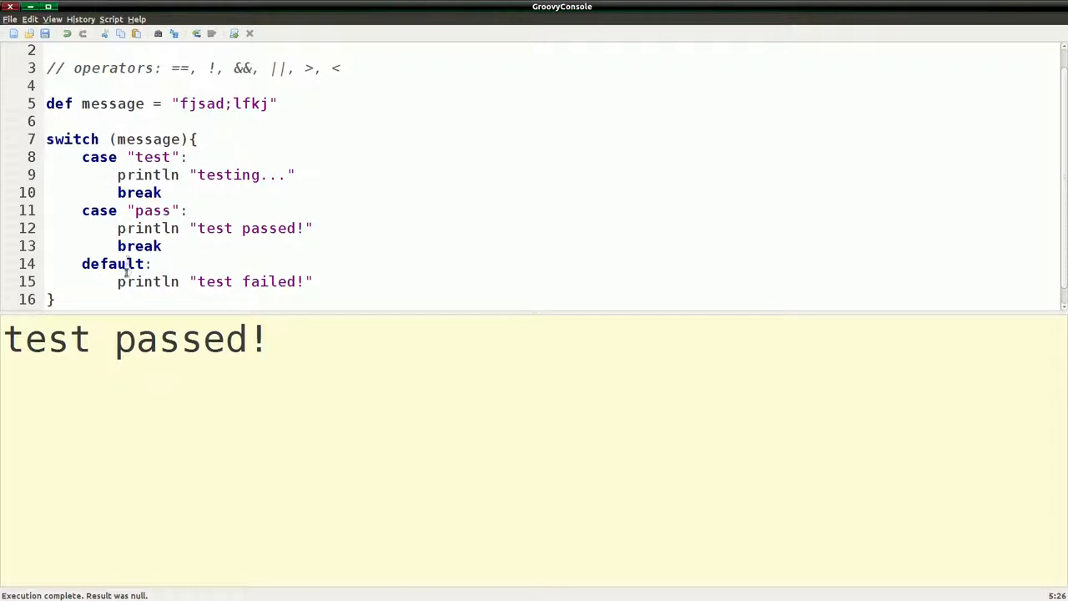
pyautogui.doubleClick(114, 264)
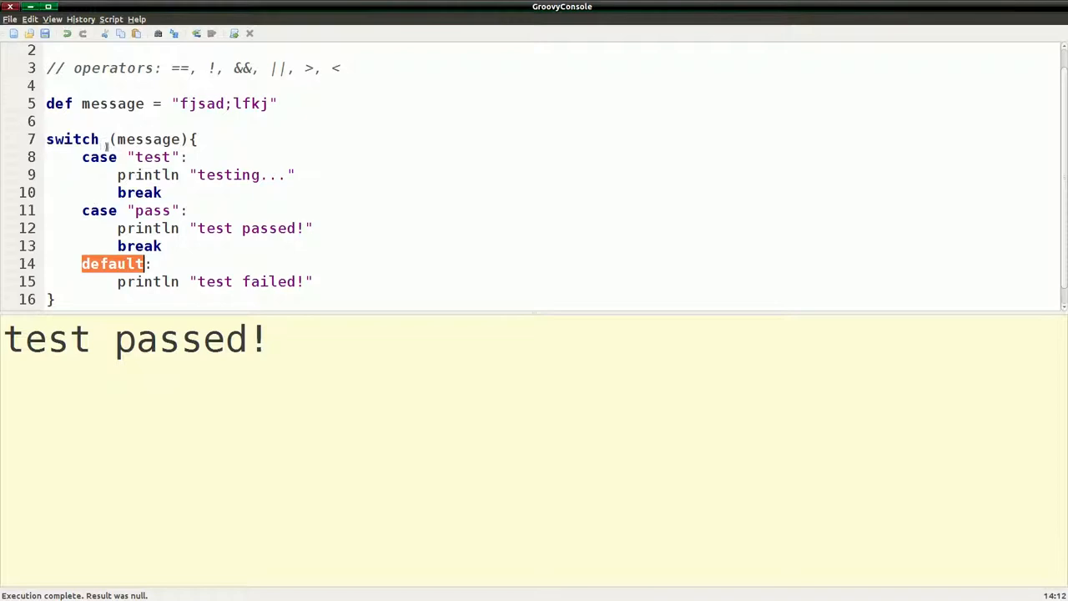
pyautogui.moveTo(269, 280)
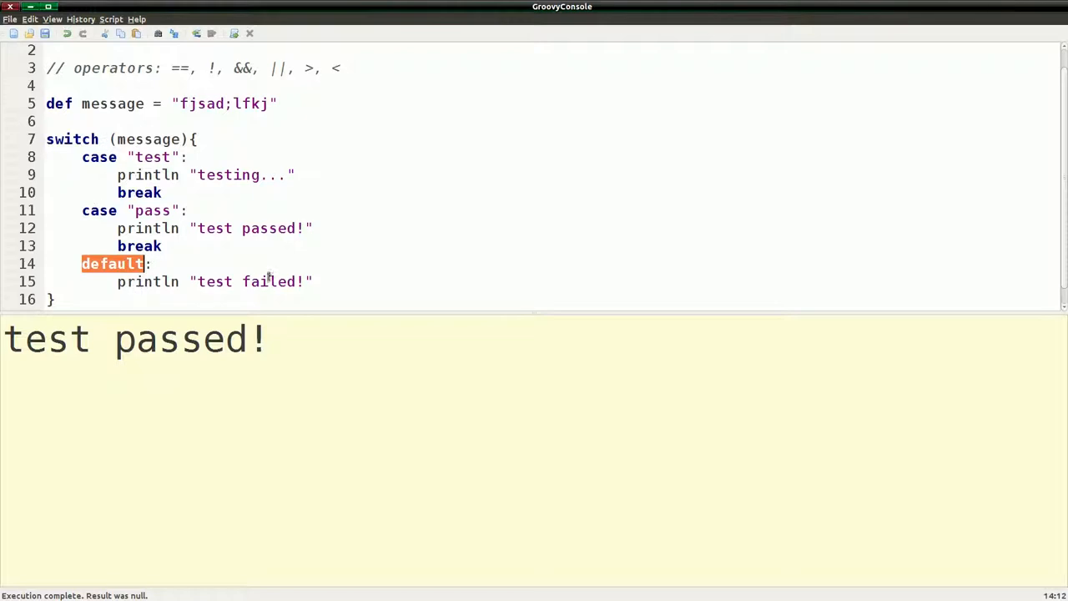
pyautogui.click(211, 33)
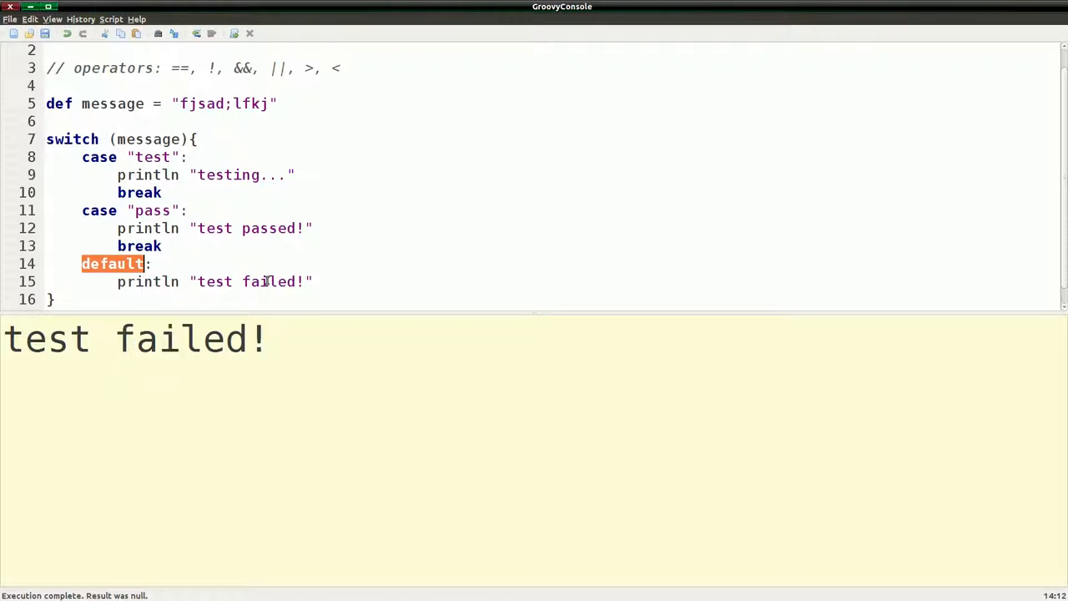